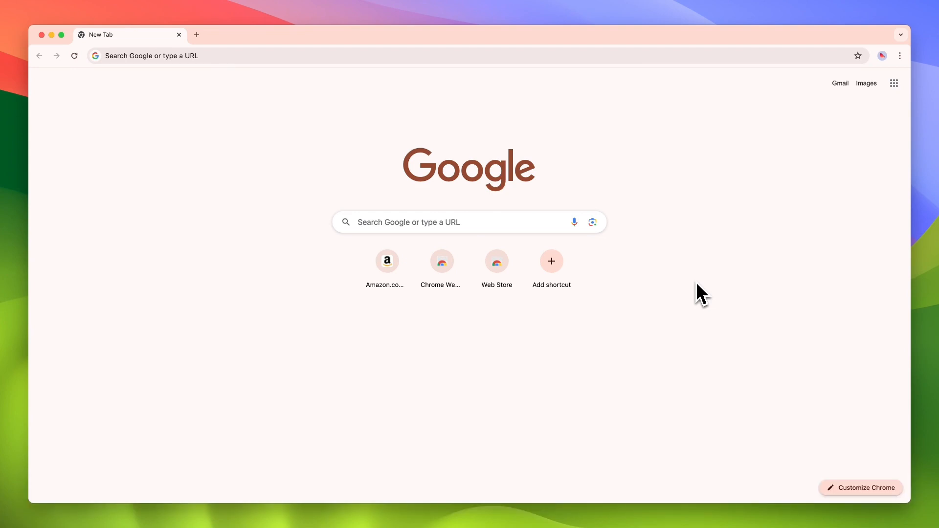
# Step: Go to amazon.com, search for 'knapsack' and scroll through the backpack results
pyautogui.click(150, 56)
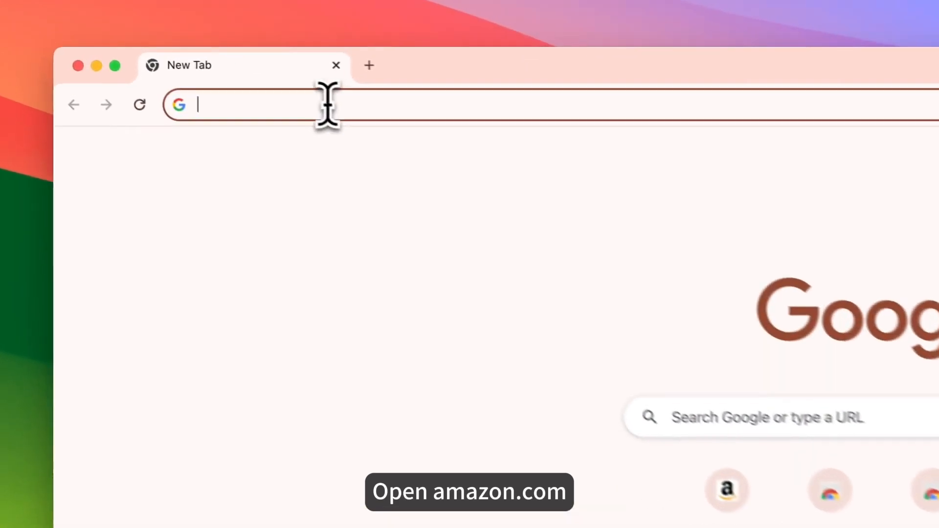
pyautogui.write('amazon.com')
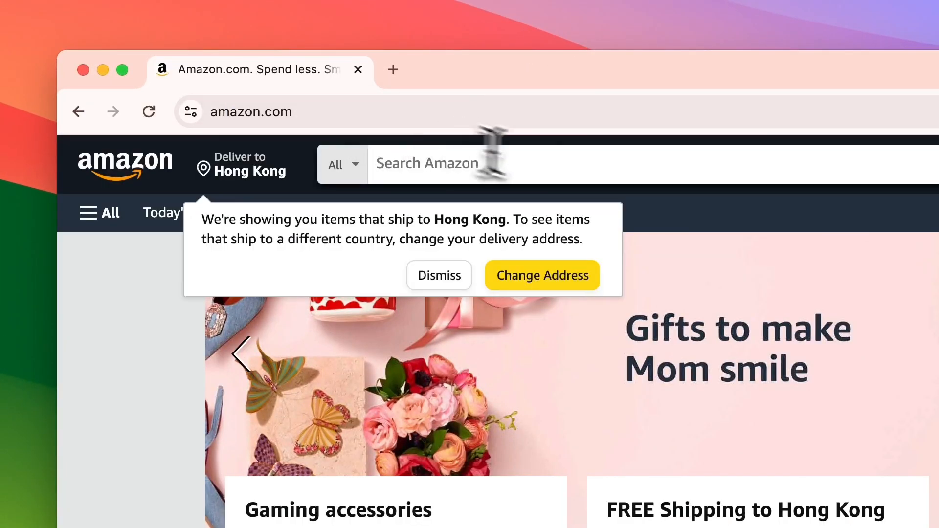
pyautogui.click(437, 163)
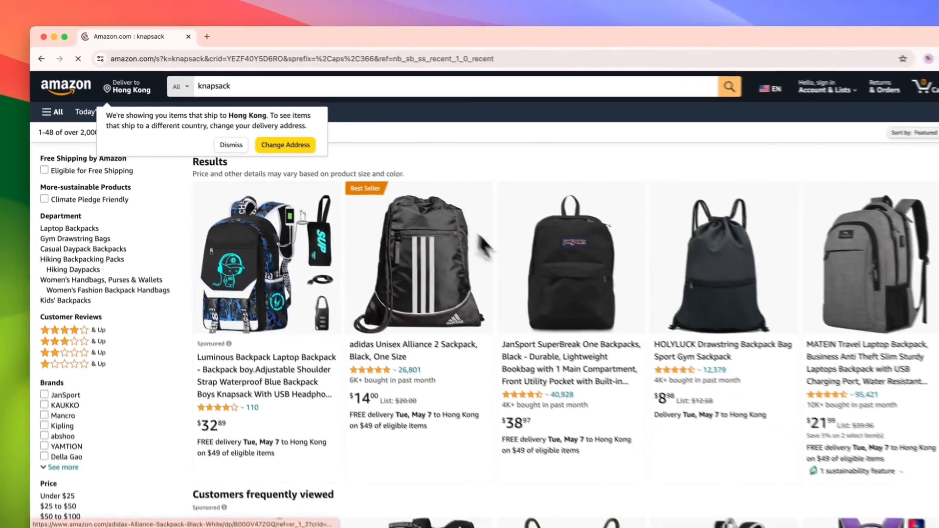
pyautogui.scroll(-3)
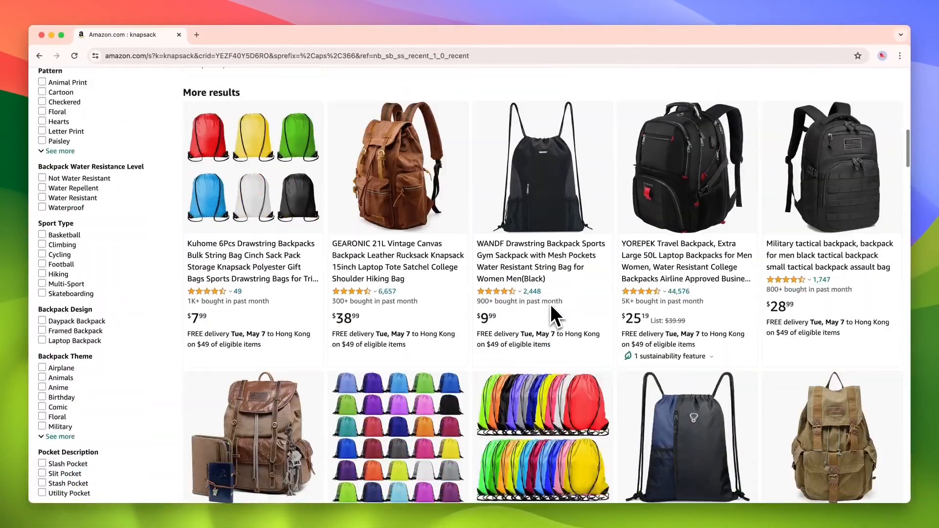
pyautogui.scroll(-3)
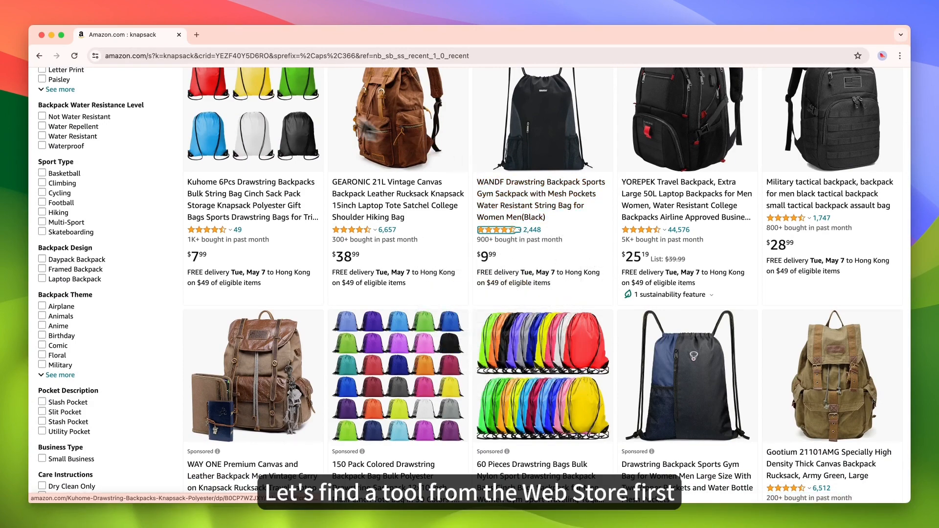
# Step: Search the Chrome Web Store for 'tapicker' and browse the Tapicker extension's page
pyautogui.click(197, 35)
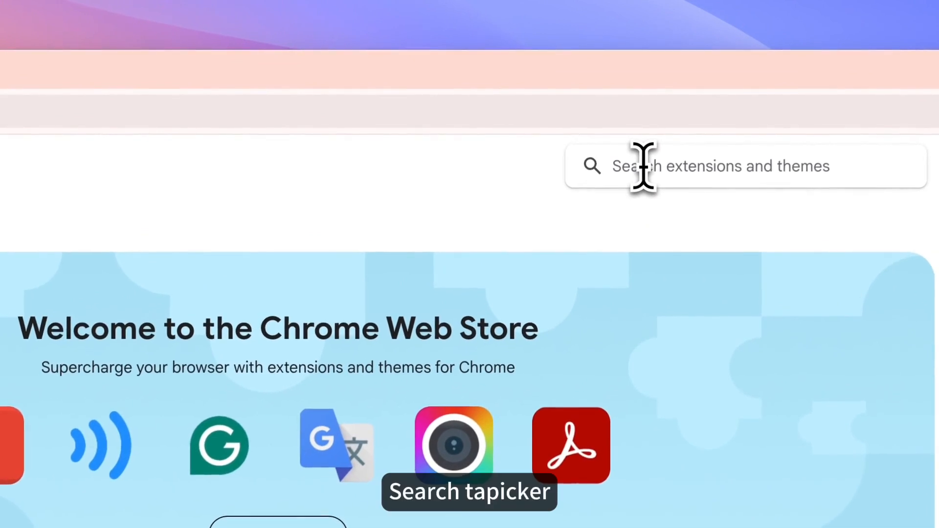
pyautogui.write('tapicker')
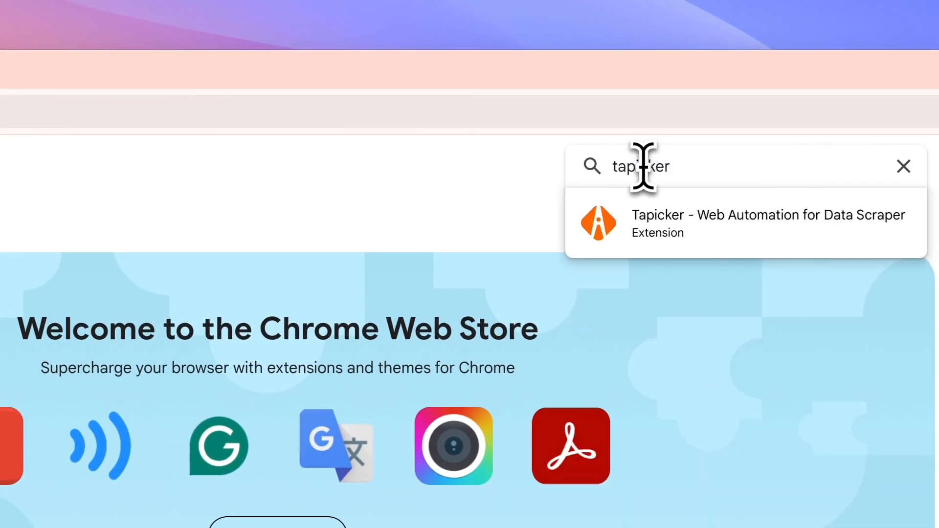
pyautogui.click(768, 223)
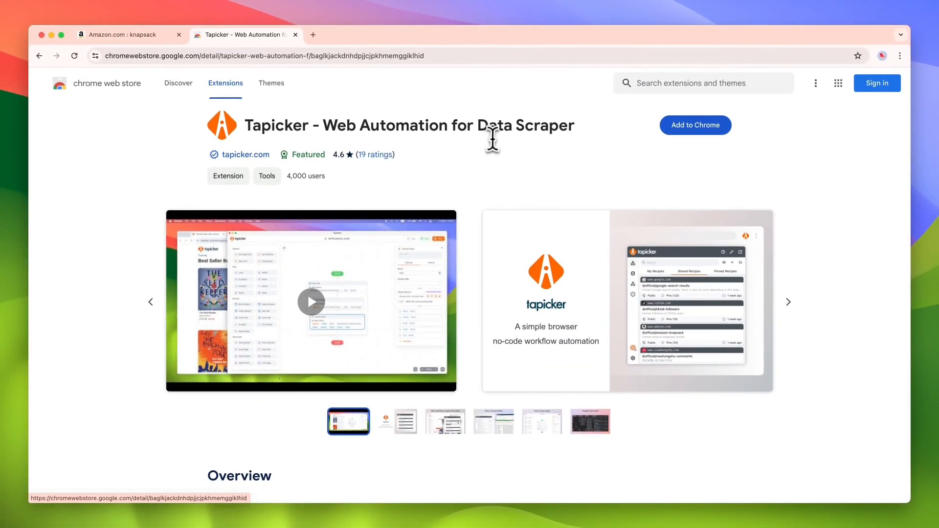
pyautogui.scroll(-3)
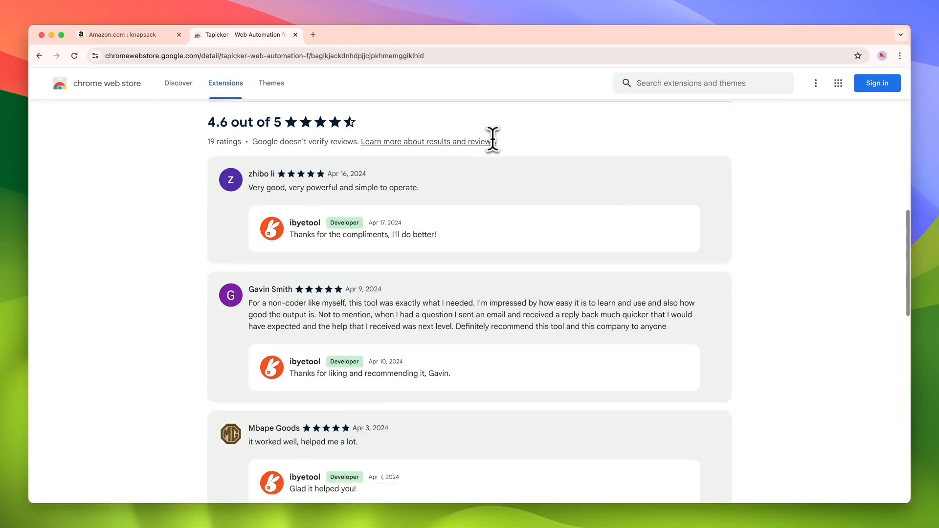
pyautogui.scroll(-3)
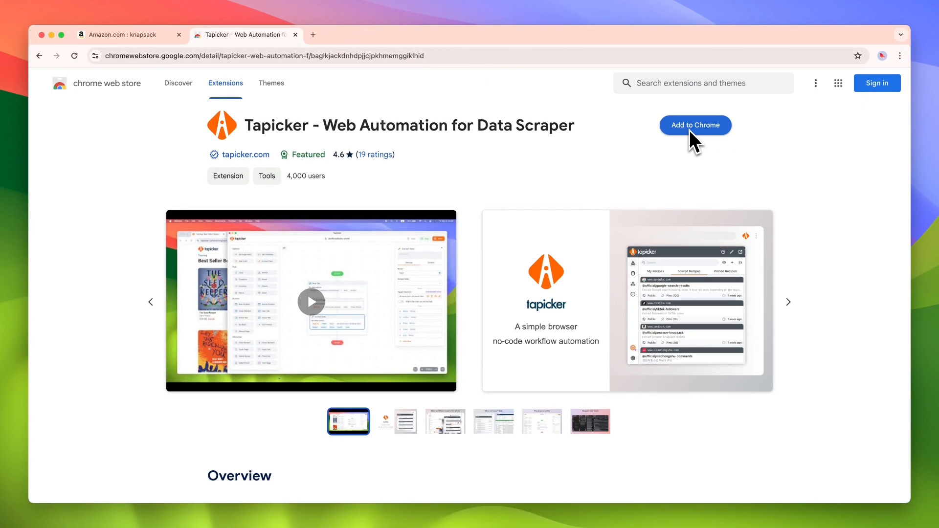
pyautogui.moveTo(566, 177)
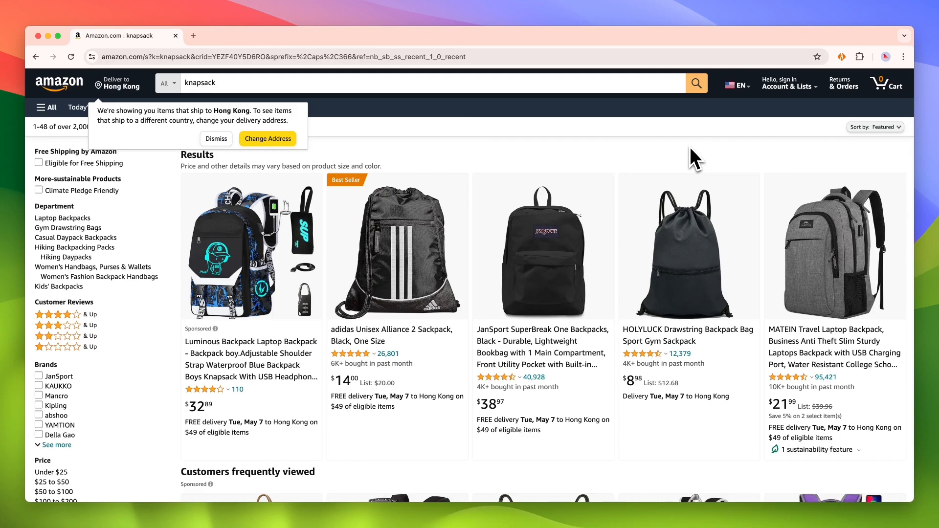
pyautogui.moveTo(452, 114)
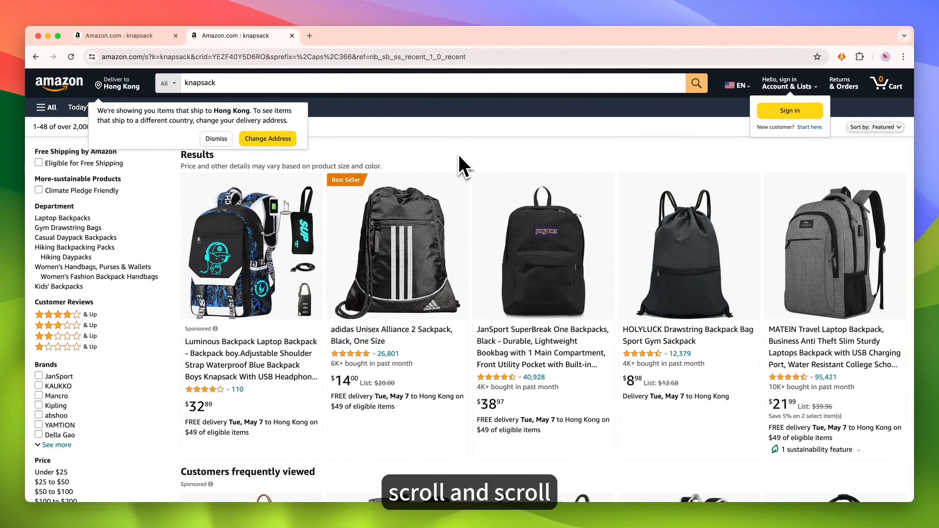
# Step: Scroll to the bottom of the knapsack results, go to page 2 and scroll through it
pyautogui.scroll(-3)
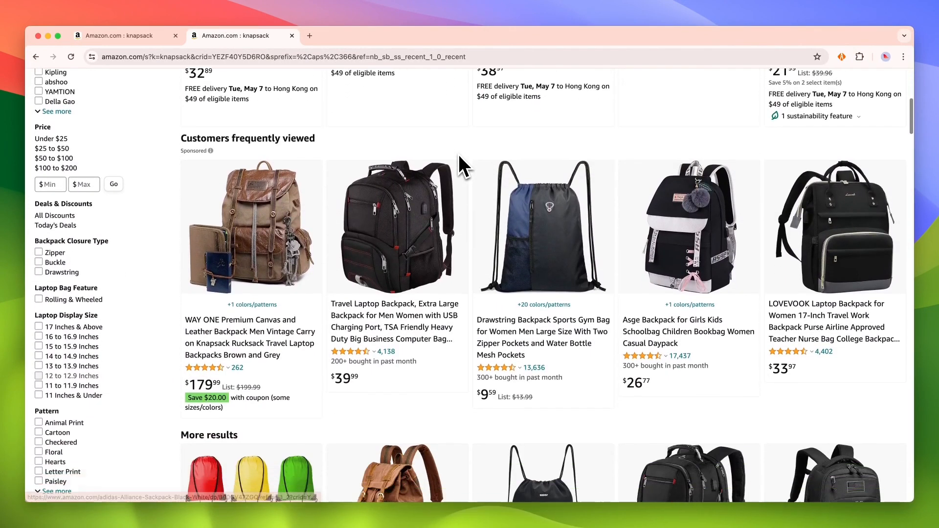
pyautogui.scroll(-3)
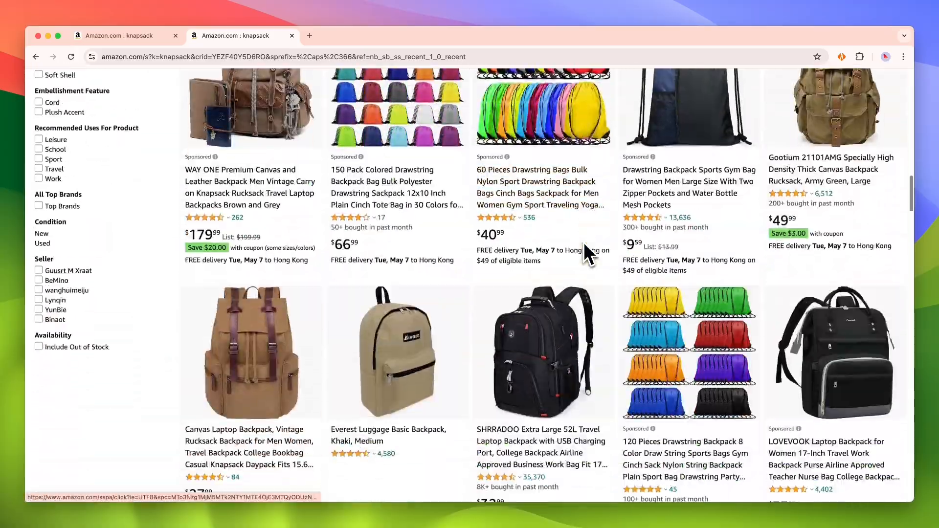
pyautogui.scroll(-3)
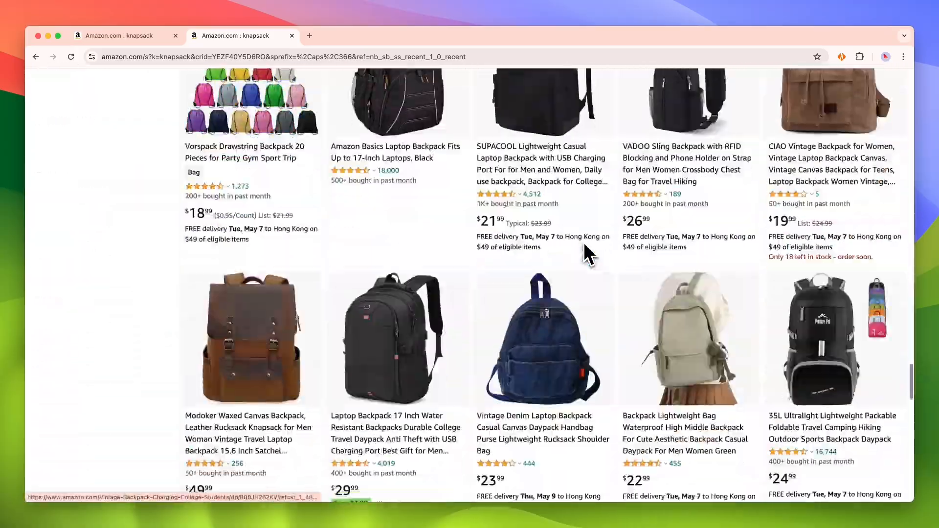
pyautogui.scroll(-3)
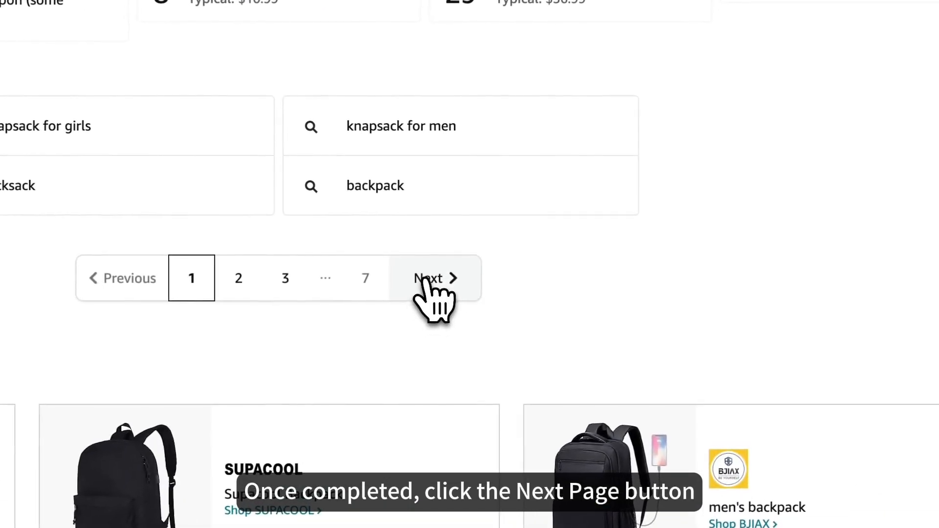
pyautogui.click(435, 278)
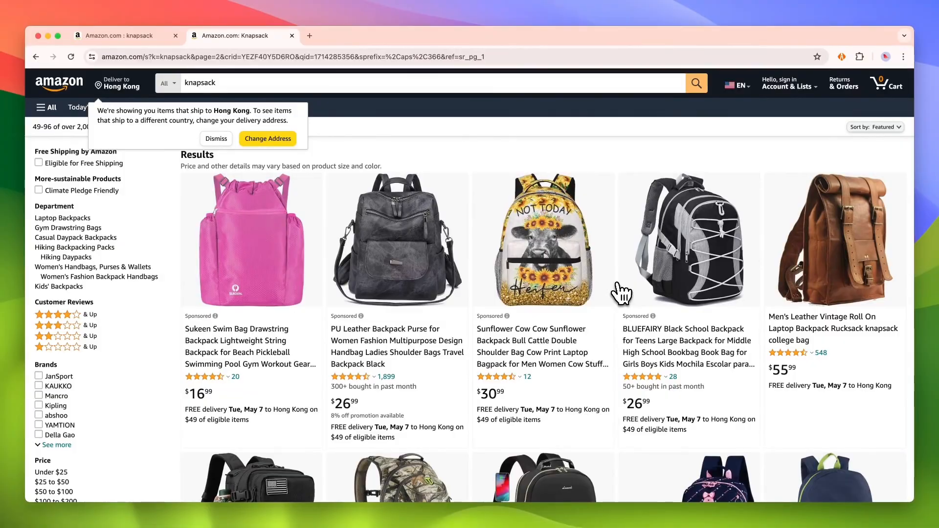
pyautogui.scroll(-3)
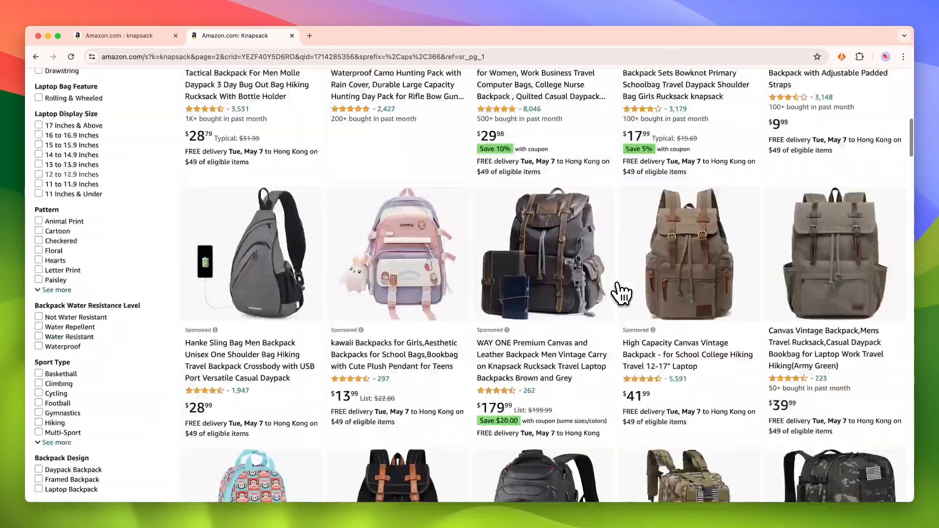
pyautogui.scroll(-3)
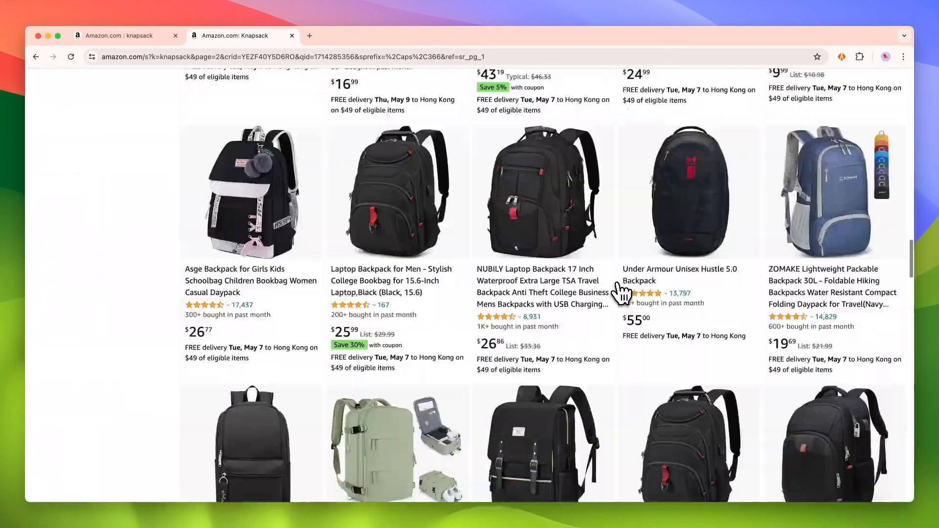
pyautogui.scroll(-3)
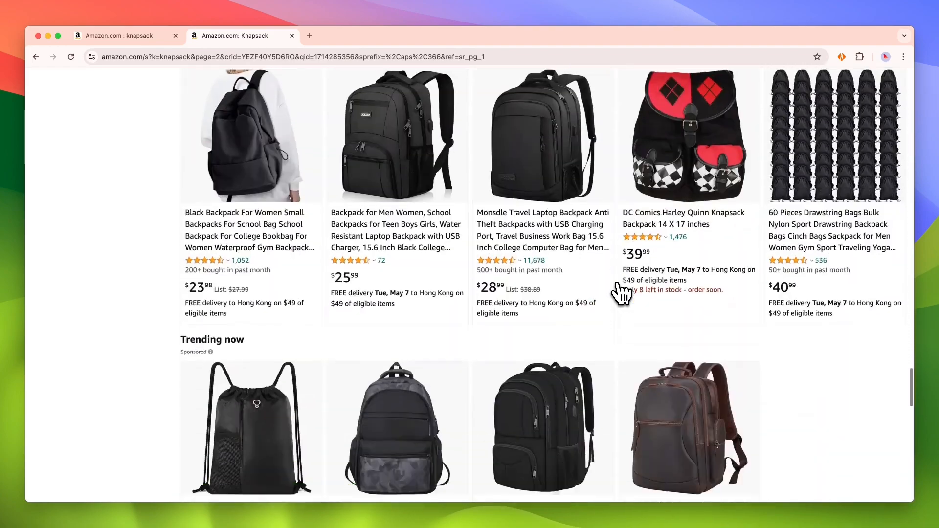
pyautogui.scroll(-3)
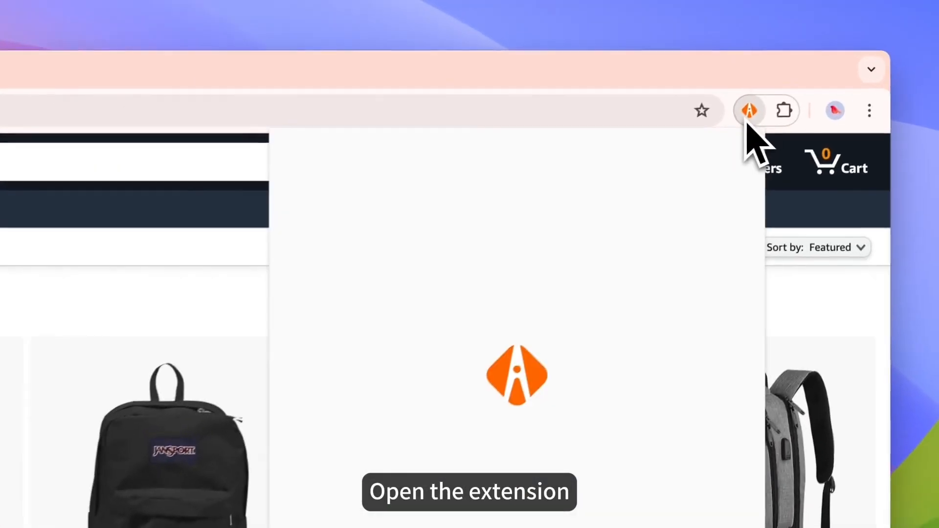
# Step: Start a new Tapicker recipe and edit its New Tab step for the knapsack results
pyautogui.click(750, 110)
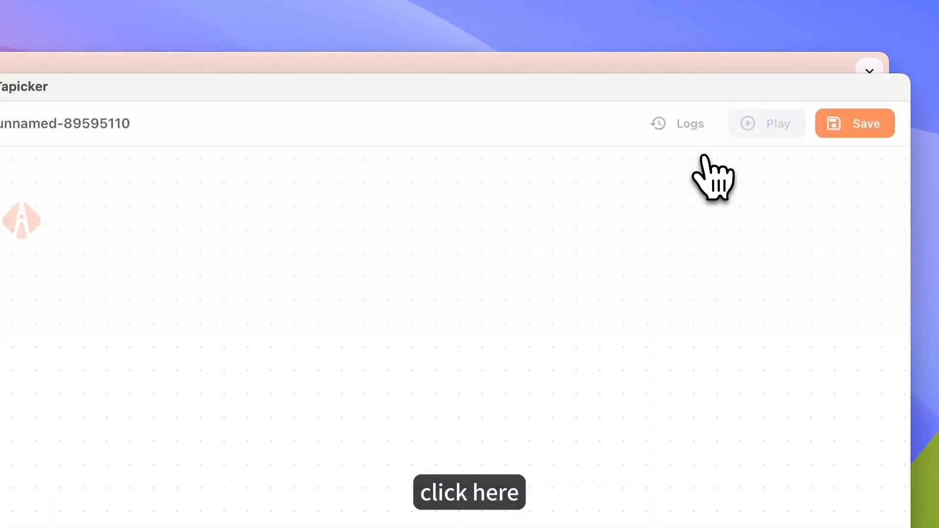
pyautogui.moveTo(411, 285)
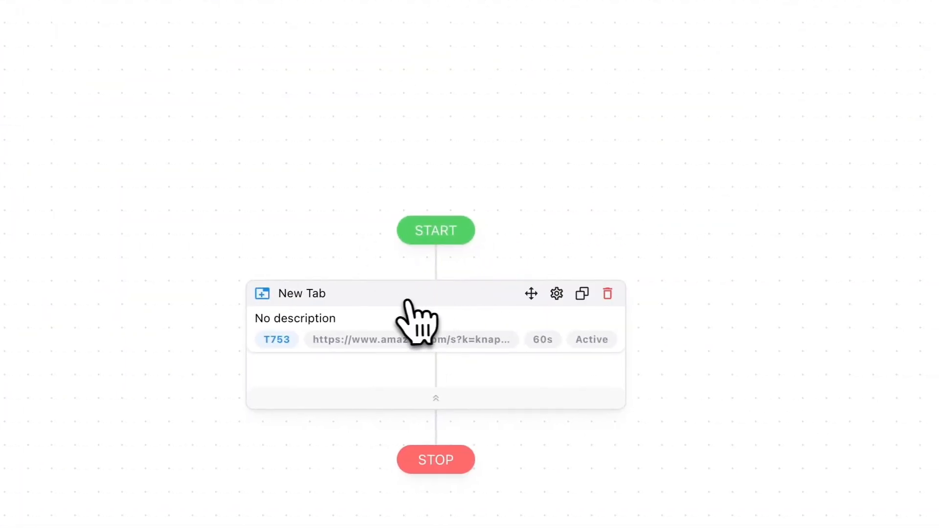
pyautogui.click(556, 293)
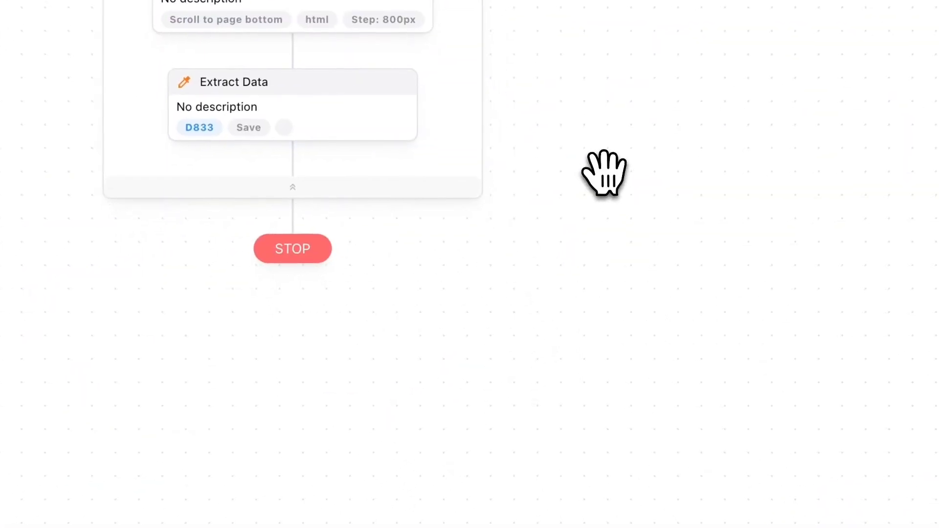
# Step: Add a Click Element step from the step list, placed after Extract Data
pyautogui.click(604, 174)
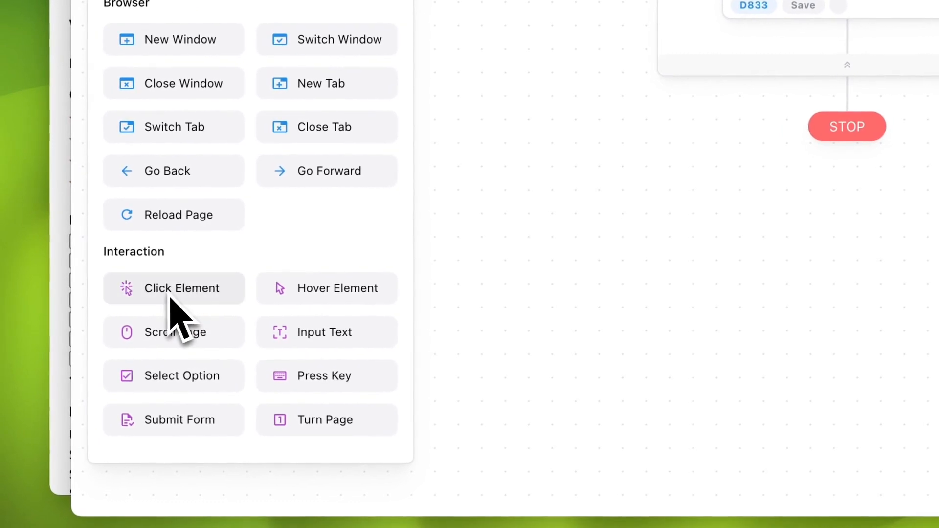
pyautogui.click(173, 289)
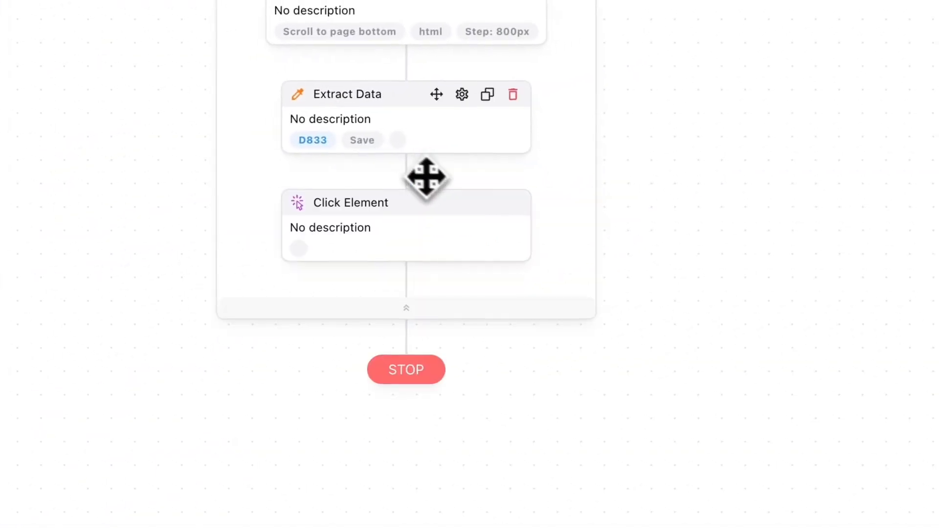
pyautogui.moveTo(427, 178); pyautogui.dragTo(462, 282)
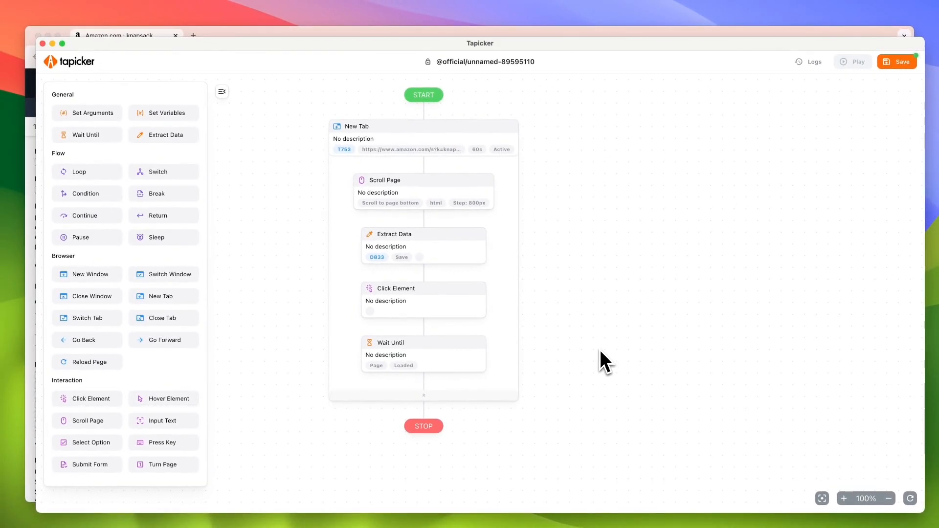
pyautogui.moveTo(473, 273)
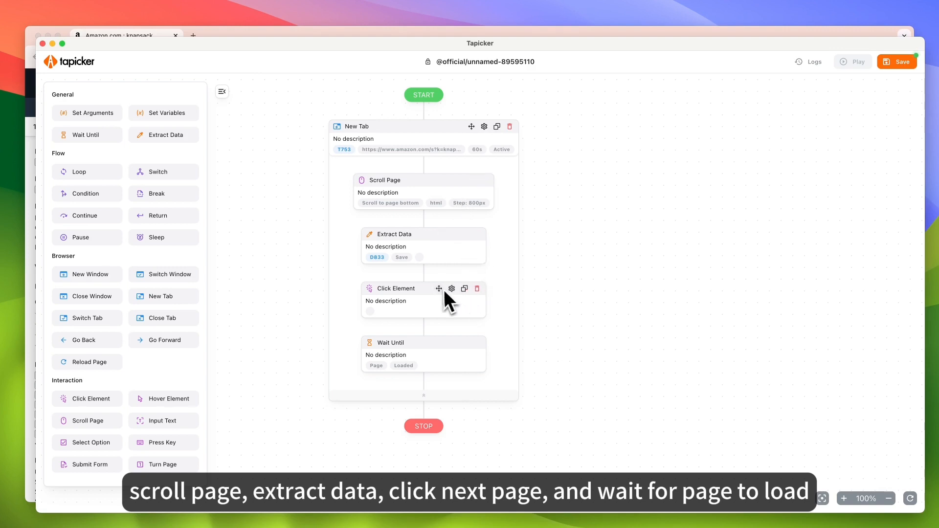
pyautogui.moveTo(305, 302)
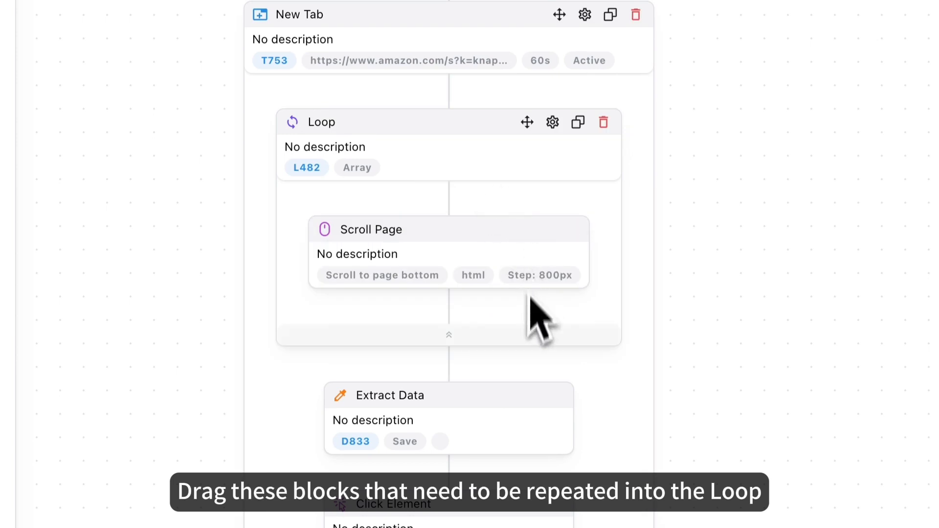
# Step: Drag the scroll, extract, click and wait steps into the Loop block
pyautogui.moveTo(449, 396); pyautogui.dragTo(491, 339)
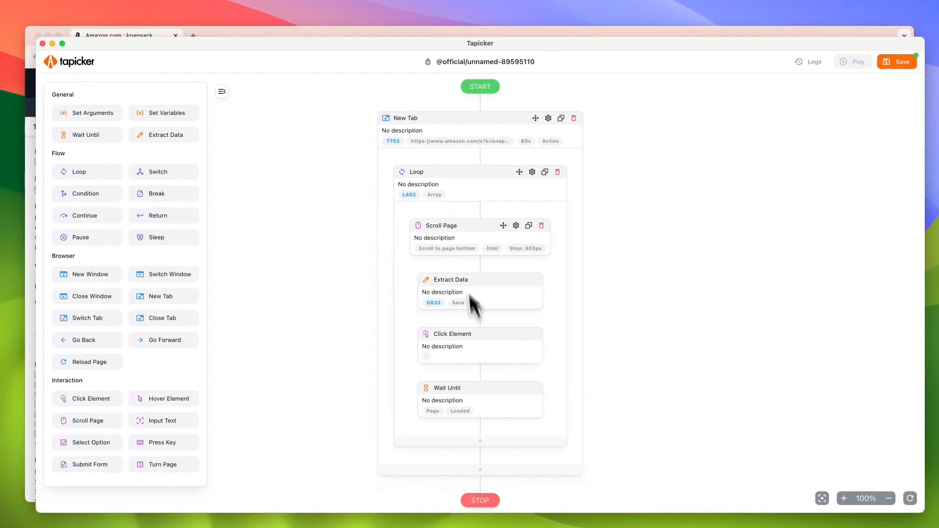
pyautogui.moveTo(486, 260)
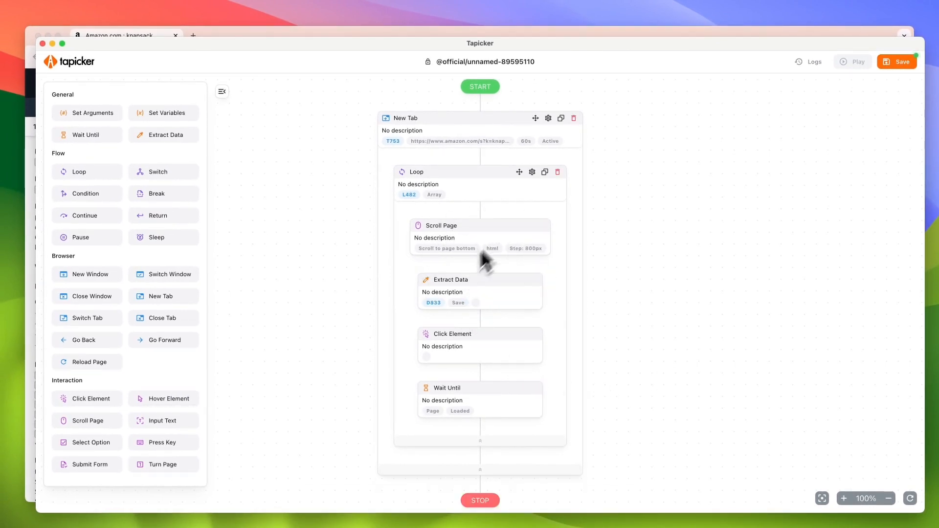
pyautogui.moveTo(683, 314)
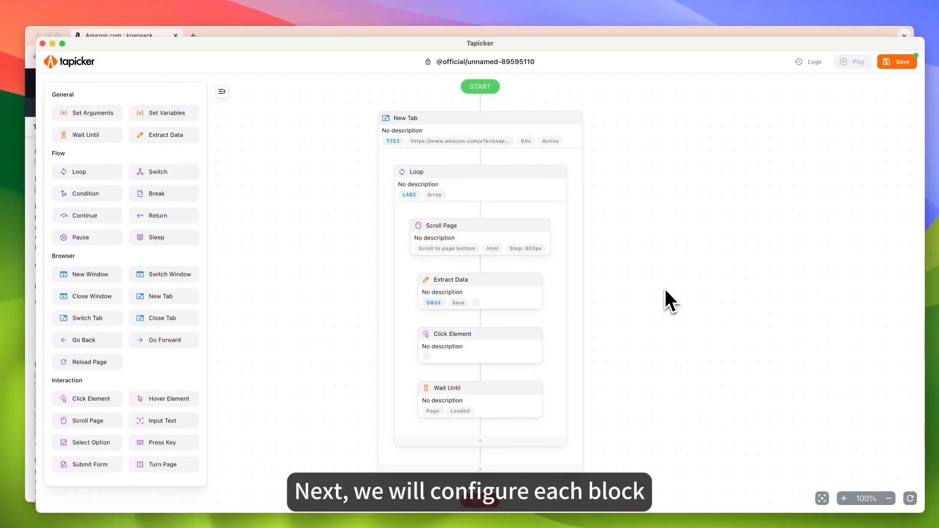
# Step: Set the Extract Data row target element to an Amazon product card
pyautogui.click(858, 61)
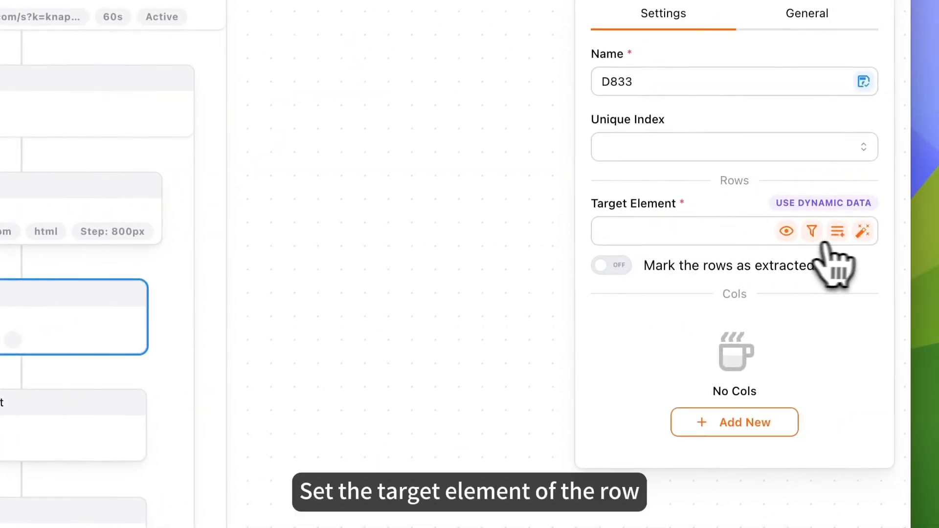
pyautogui.click(837, 232)
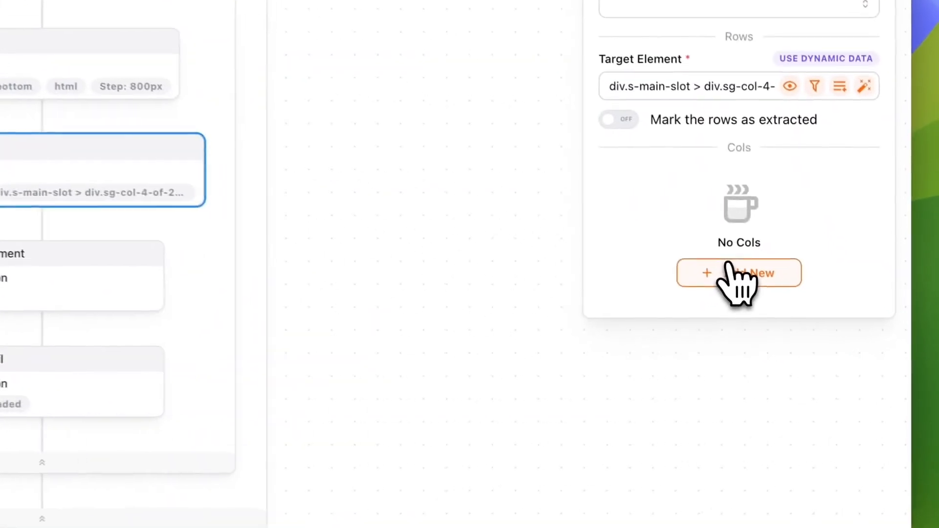
# Step: Add a Title column picking the product title (h2) element, then save it
pyautogui.click(740, 273)
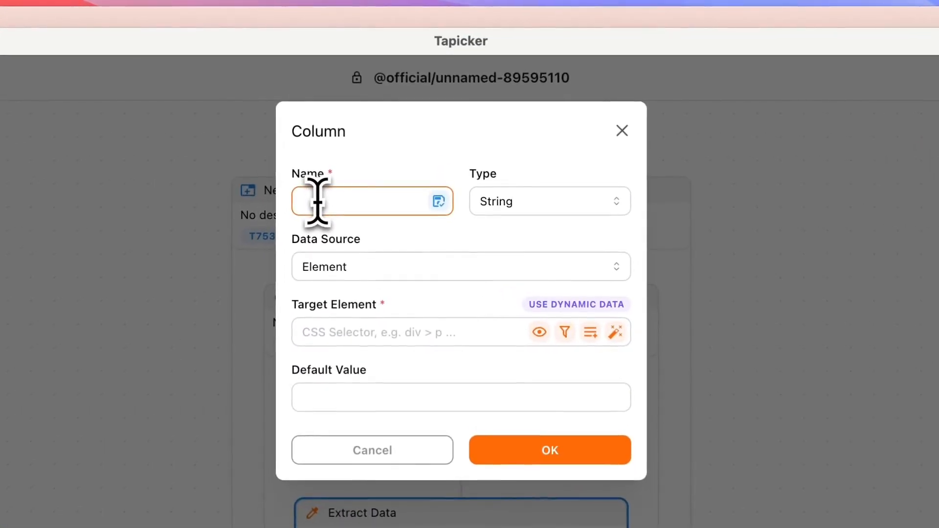
pyautogui.write('Title')
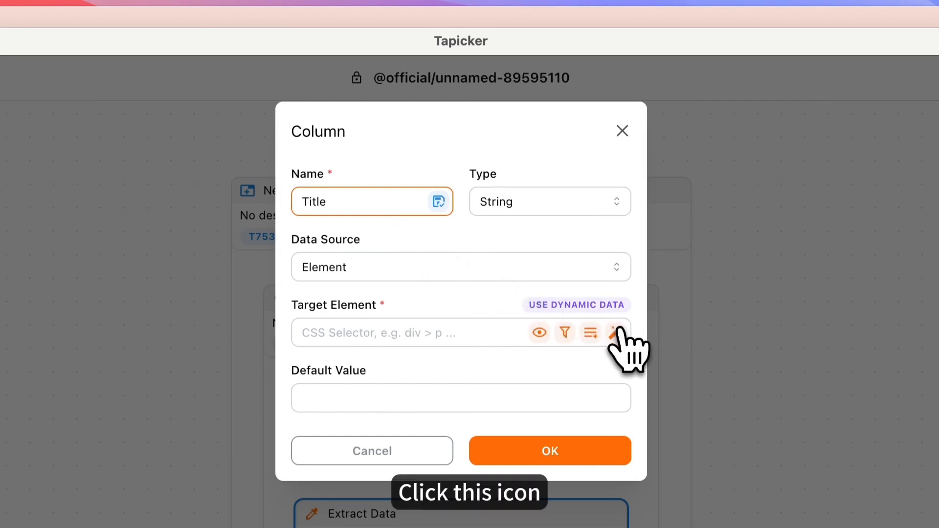
pyautogui.click(614, 333)
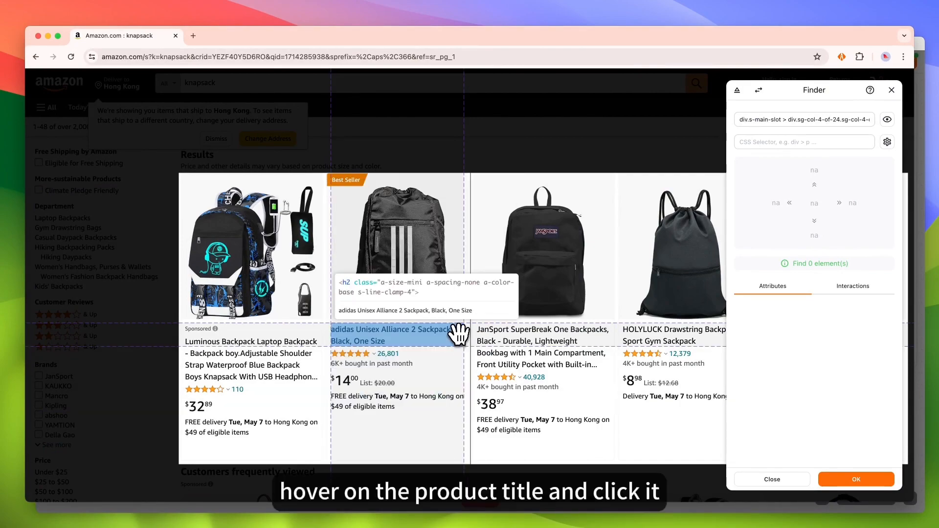
pyautogui.click(393, 335)
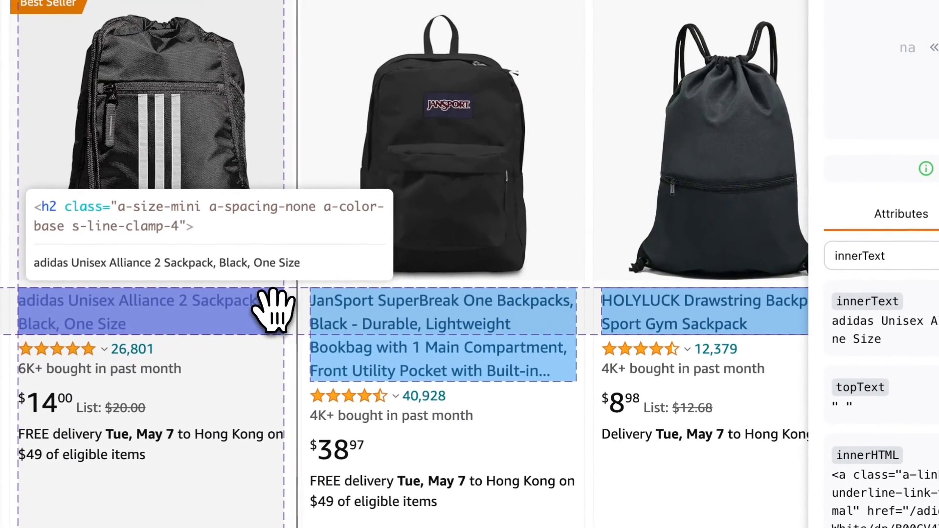
pyautogui.write('h2')
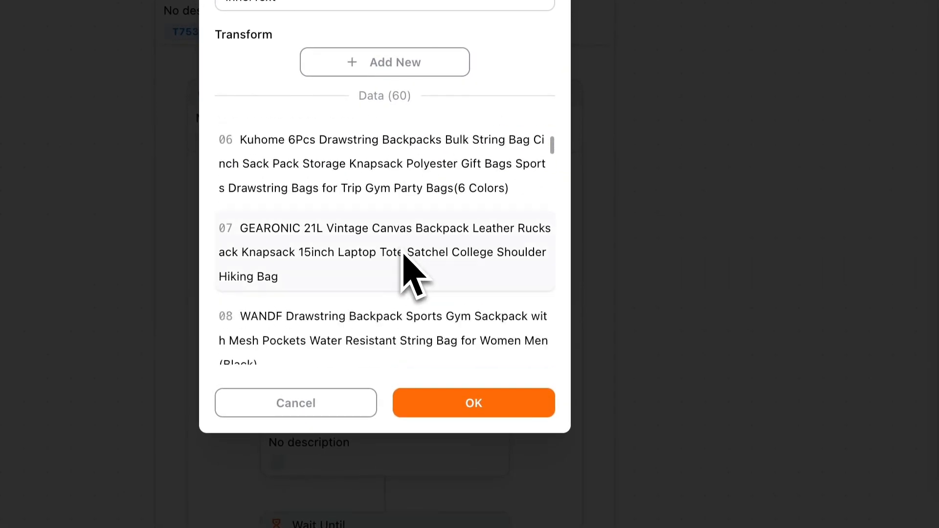
pyautogui.scroll(-3)
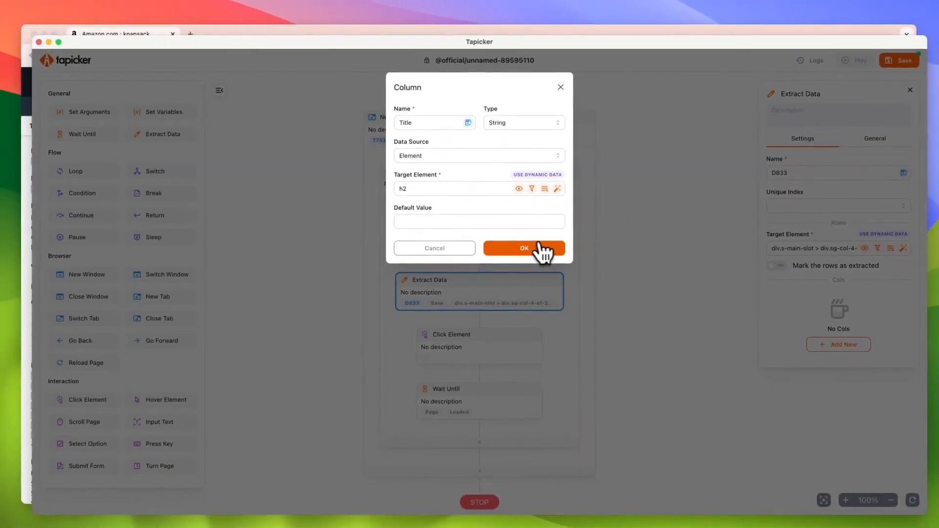
pyautogui.click(523, 248)
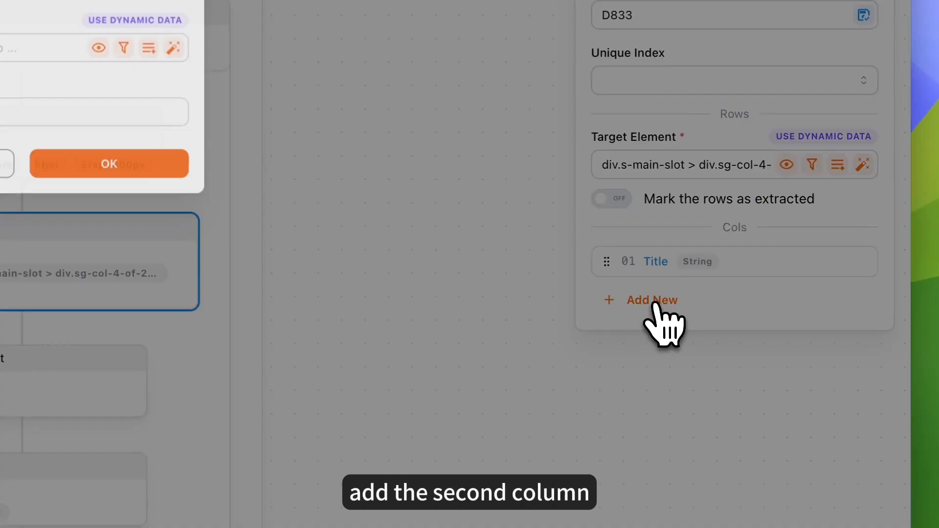
# Step: Add a Rating column from the star rating element, preview values and save
pyautogui.click(652, 300)
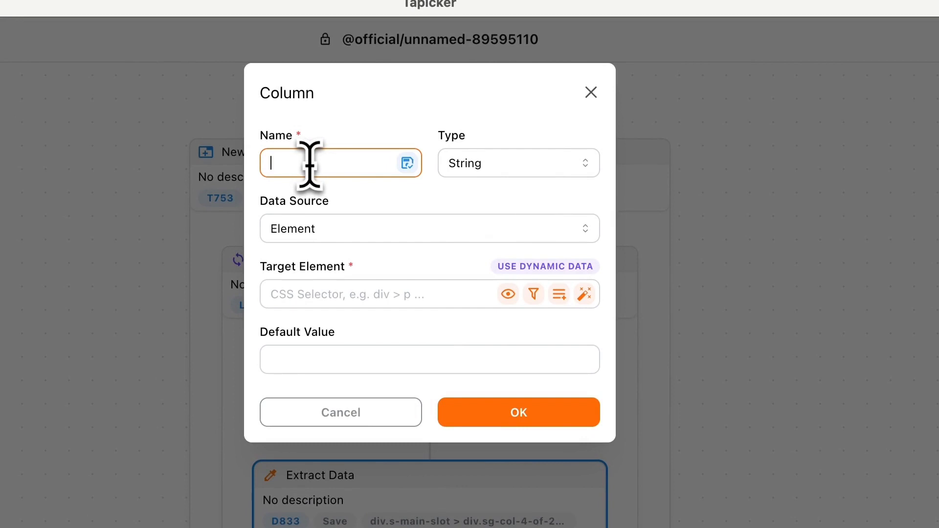
pyautogui.write('Rating')
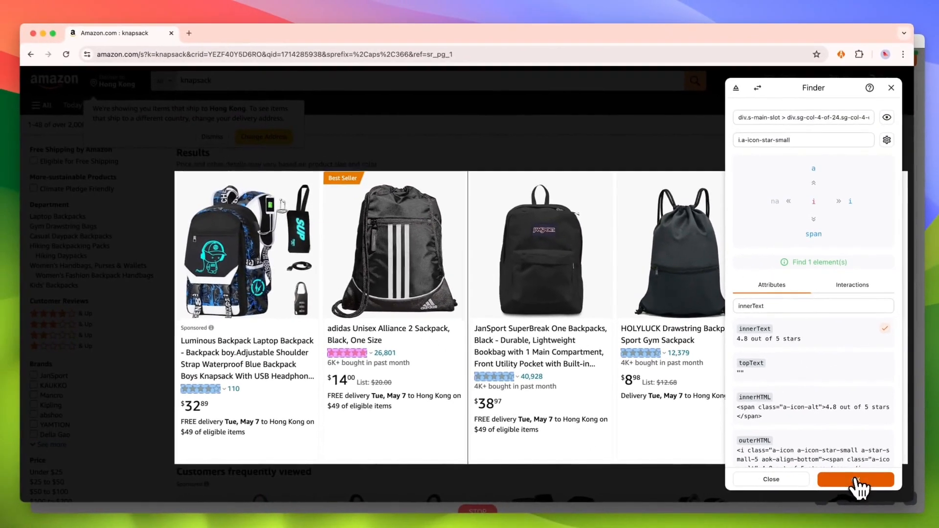
pyautogui.click(856, 479)
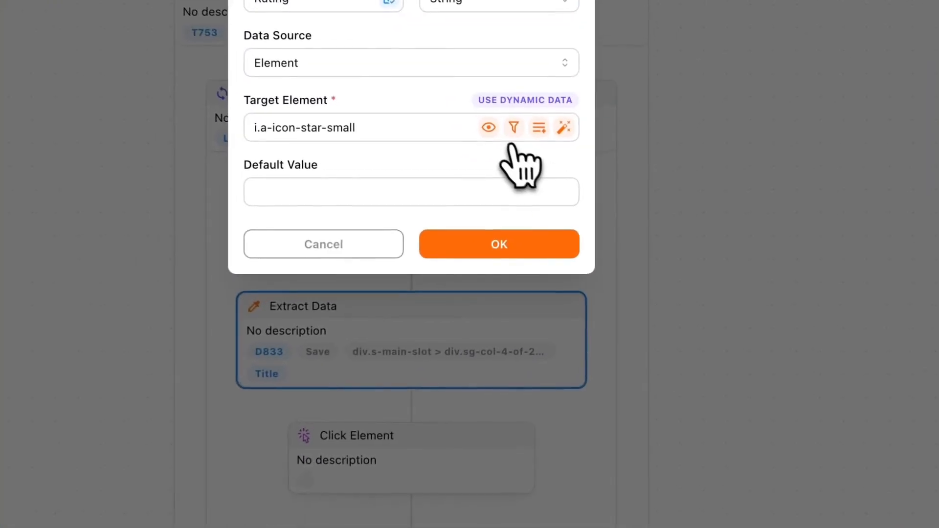
pyautogui.click(488, 128)
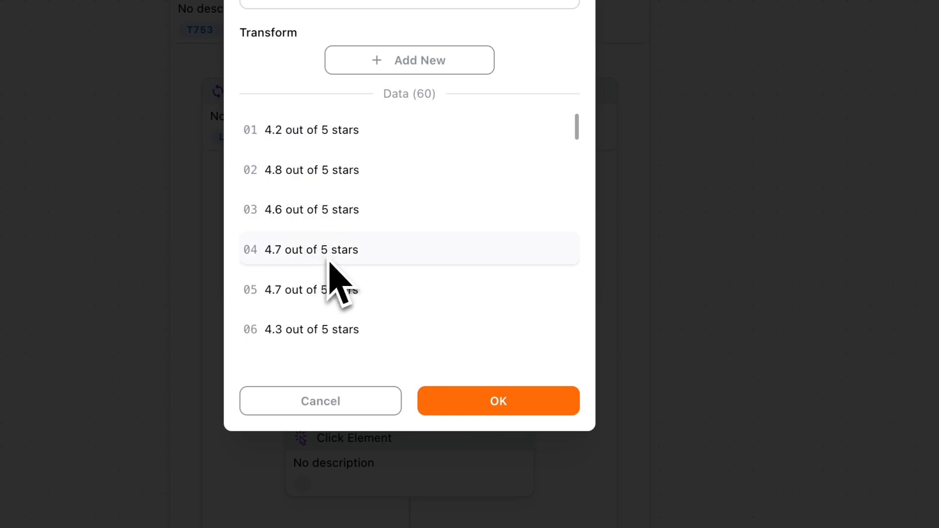
pyautogui.scroll(-3)
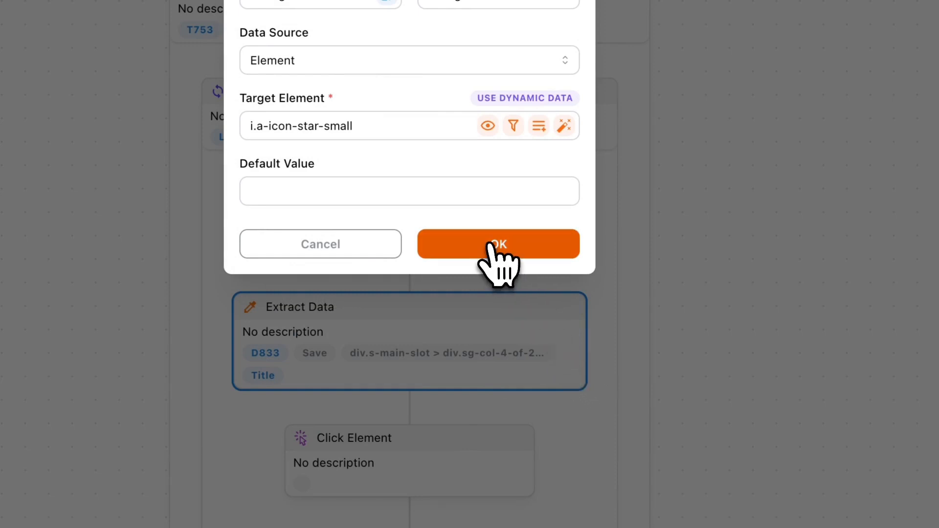
pyautogui.click(499, 244)
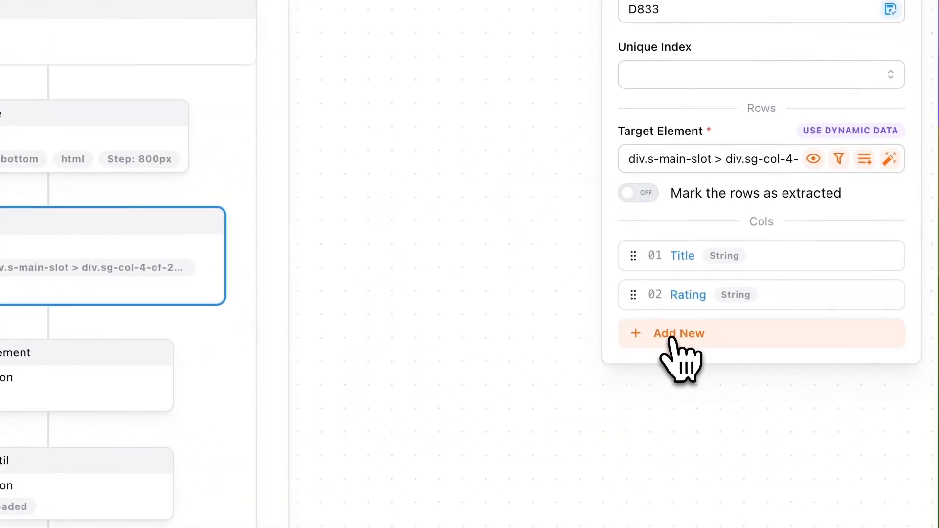
# Step: Add a ReviewsCount column from the review count element and preview its values
pyautogui.click(679, 334)
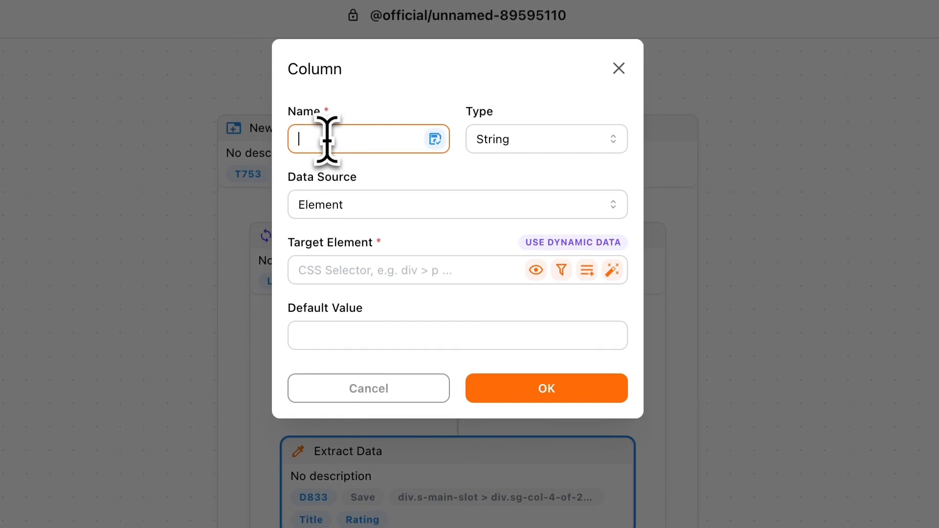
pyautogui.write('ReviewsCount')
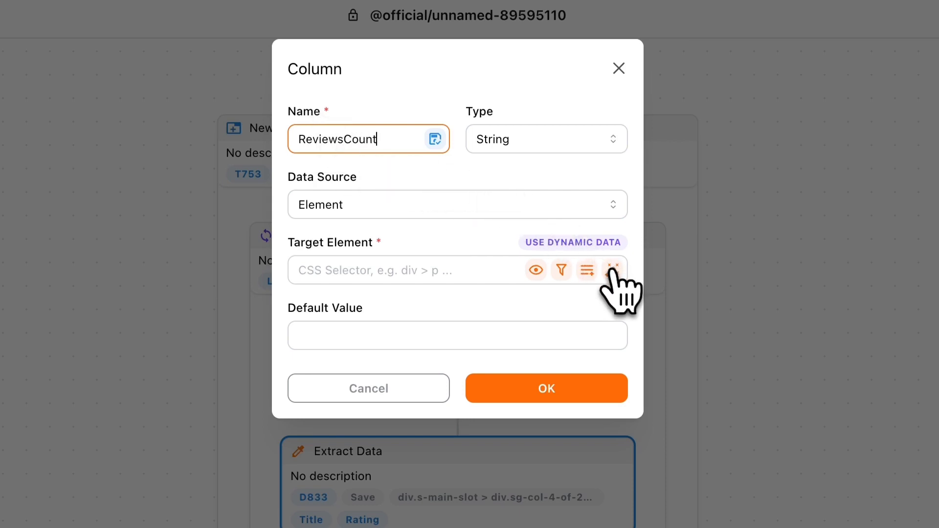
pyautogui.click(612, 270)
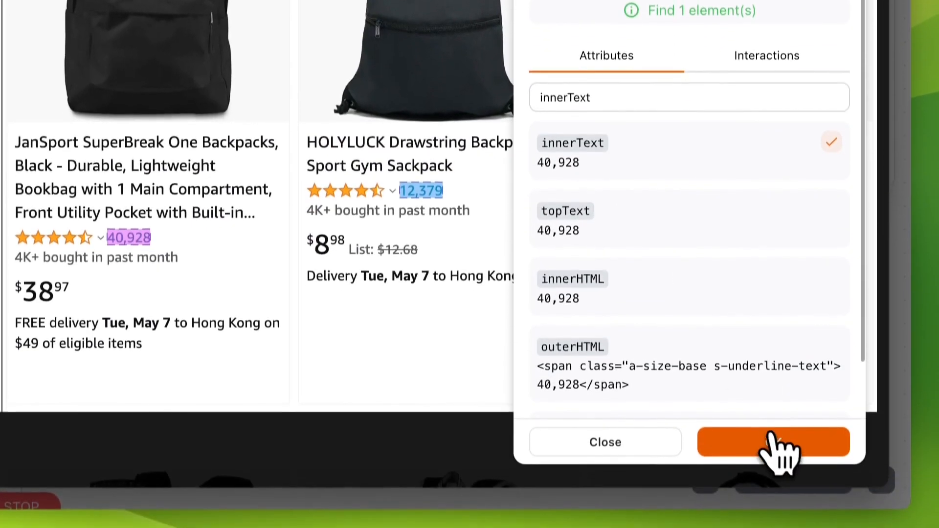
pyautogui.click(773, 442)
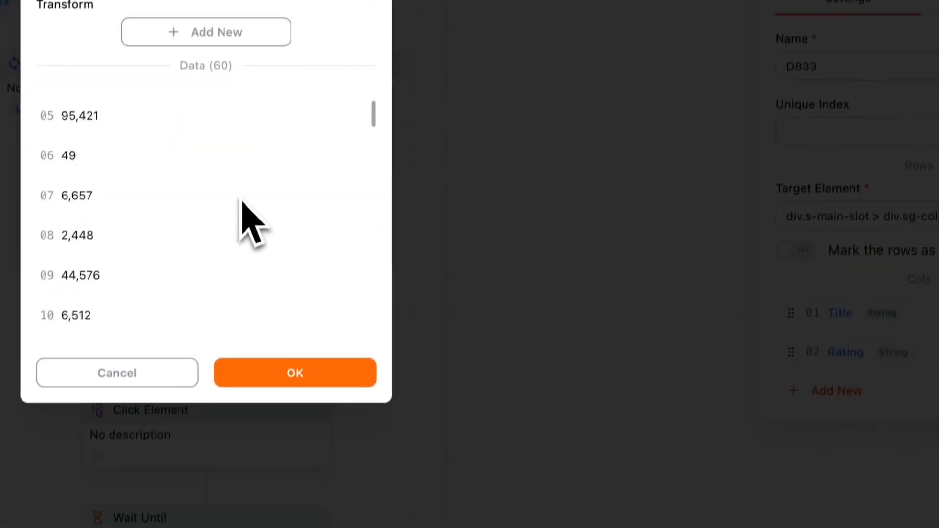
pyautogui.scroll(-3)
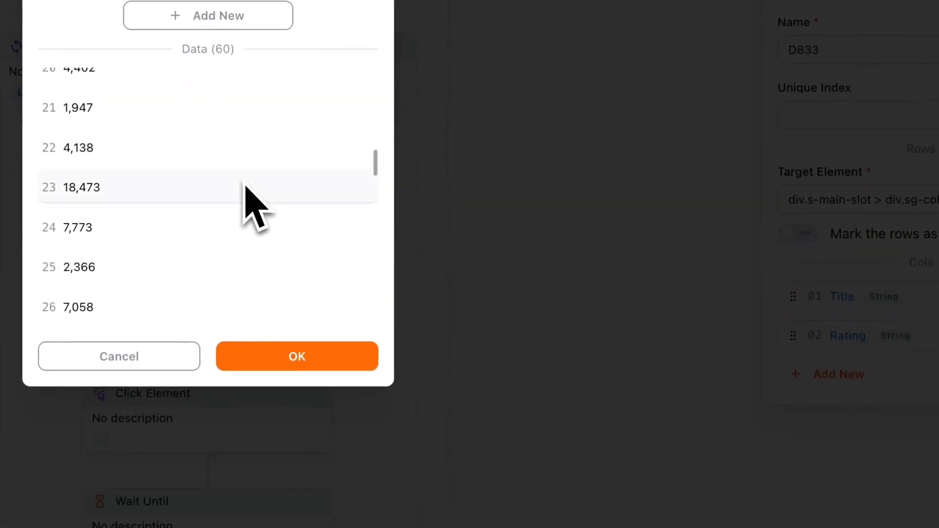
pyautogui.click(297, 356)
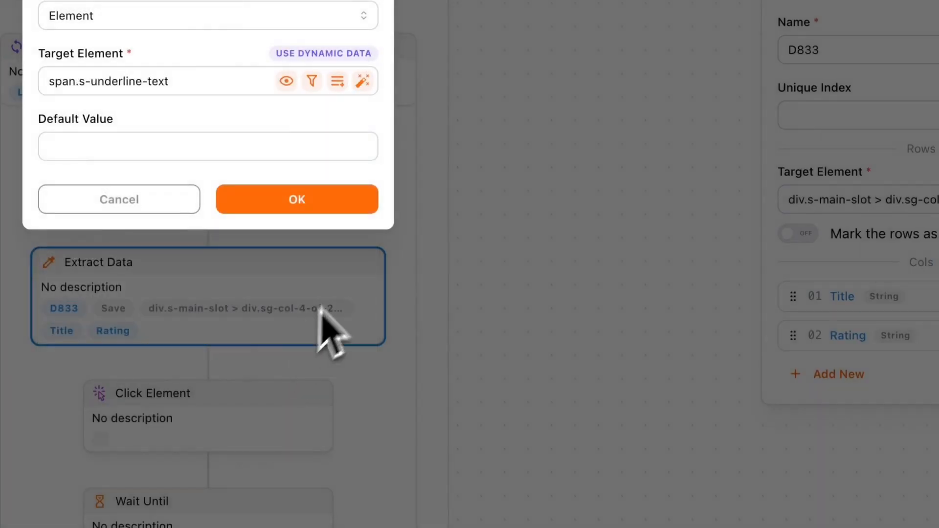
pyautogui.click(296, 199)
pyautogui.write('P')
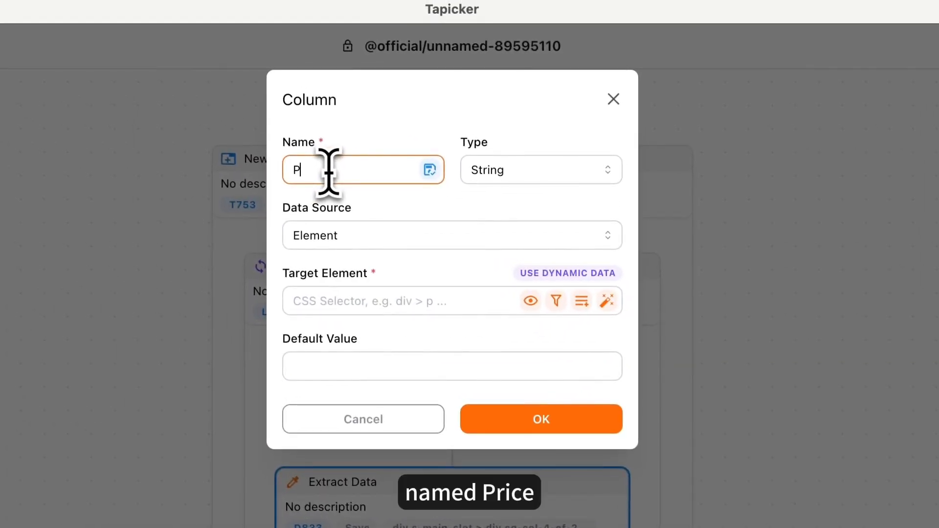
# Step: Create a Price column from the hidden price span's innerText, previewing values like $32.89
pyautogui.write('rice')
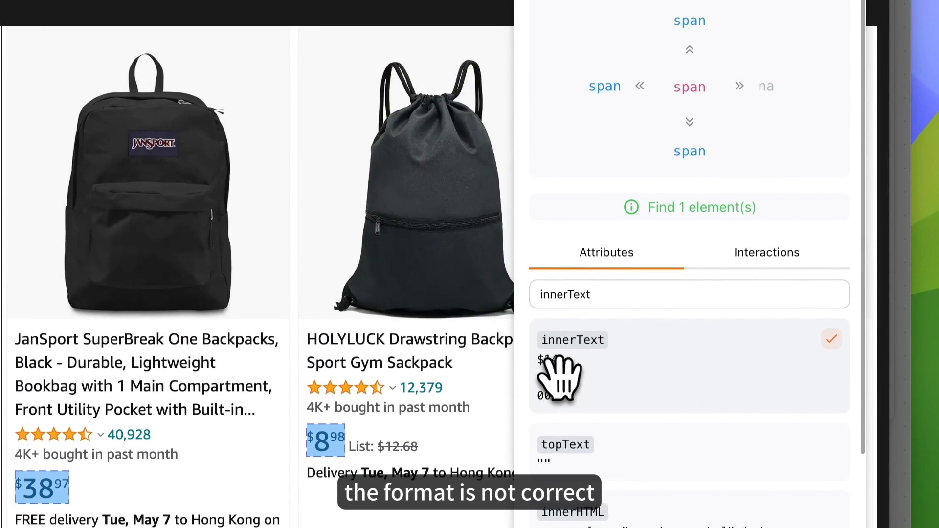
pyautogui.click(640, 86)
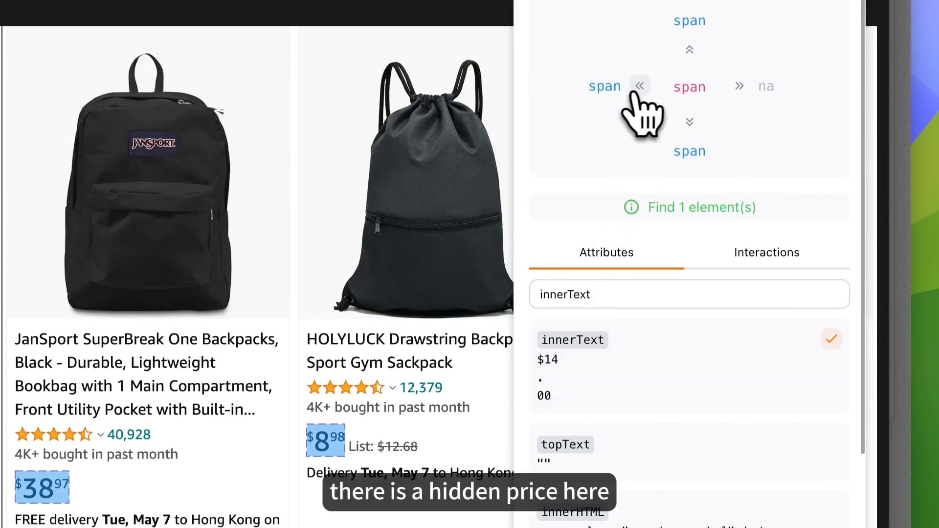
pyautogui.click(639, 86)
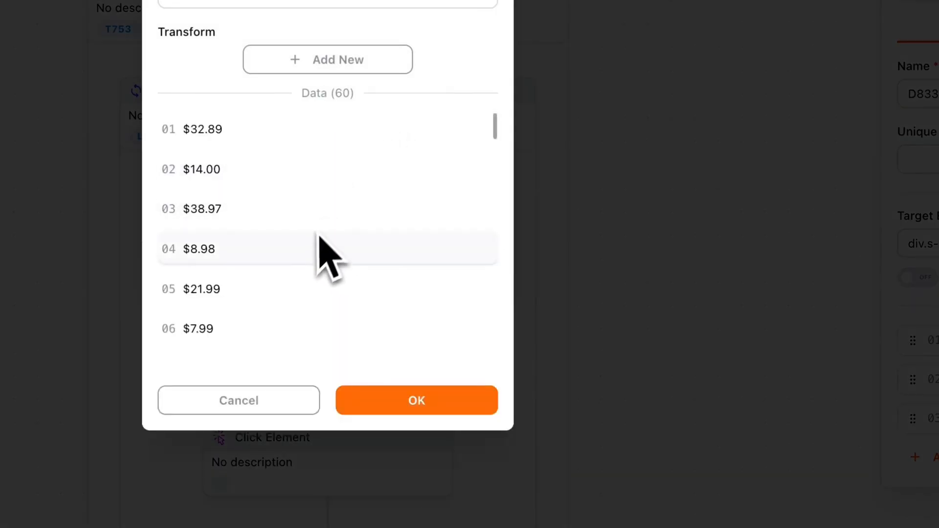
pyautogui.scroll(-3)
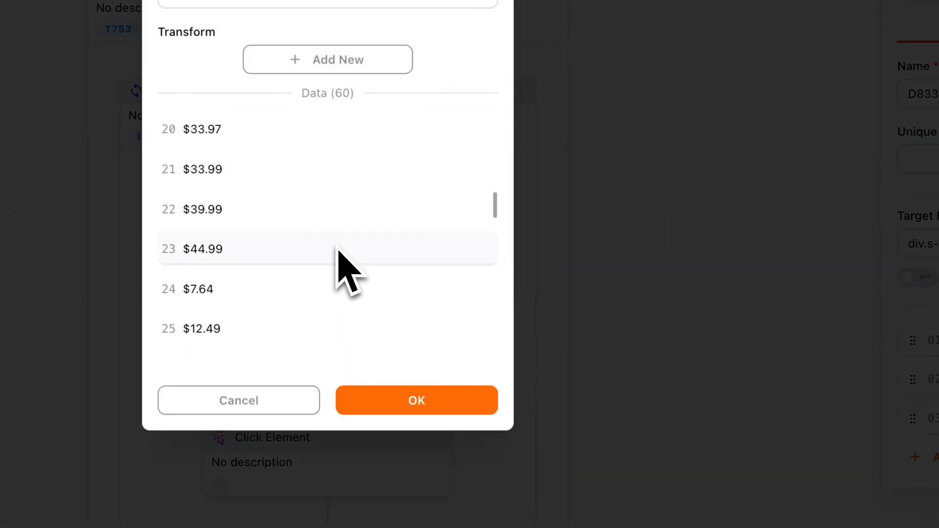
pyautogui.scroll(-3)
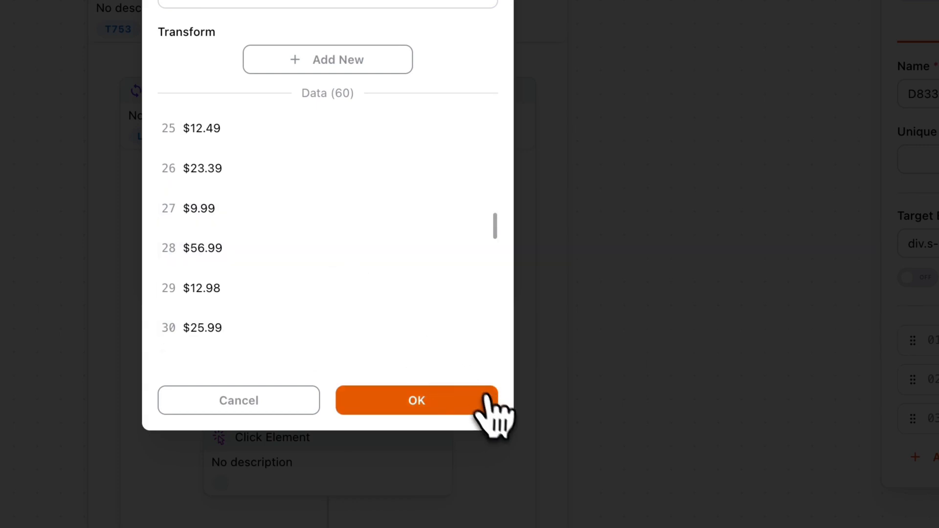
pyautogui.click(417, 400)
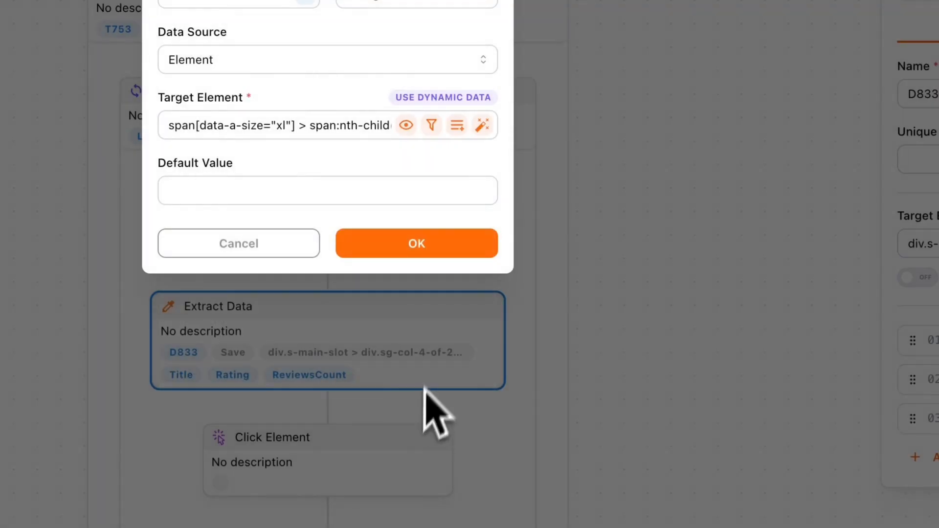
pyautogui.click(416, 244)
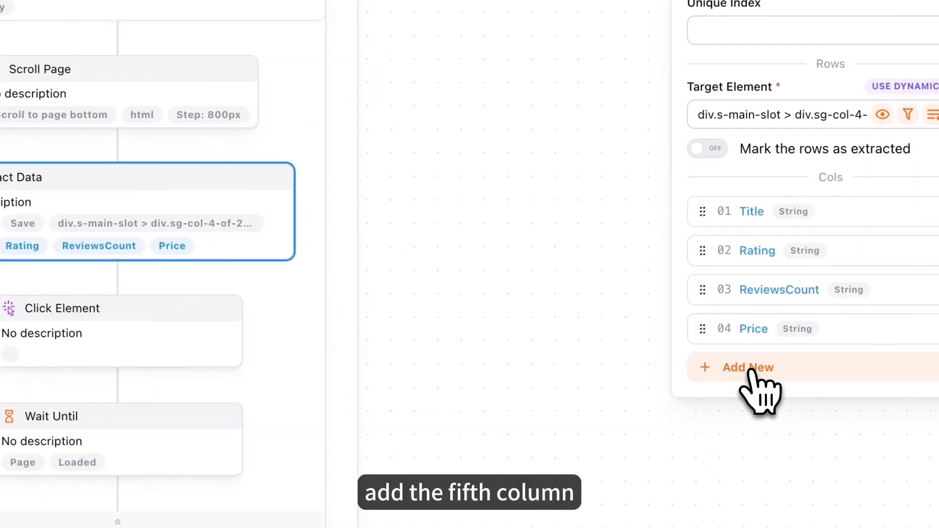
# Step: Add a Cover column taking the product img's src attribute, yielding 60 image URLs
pyautogui.click(748, 368)
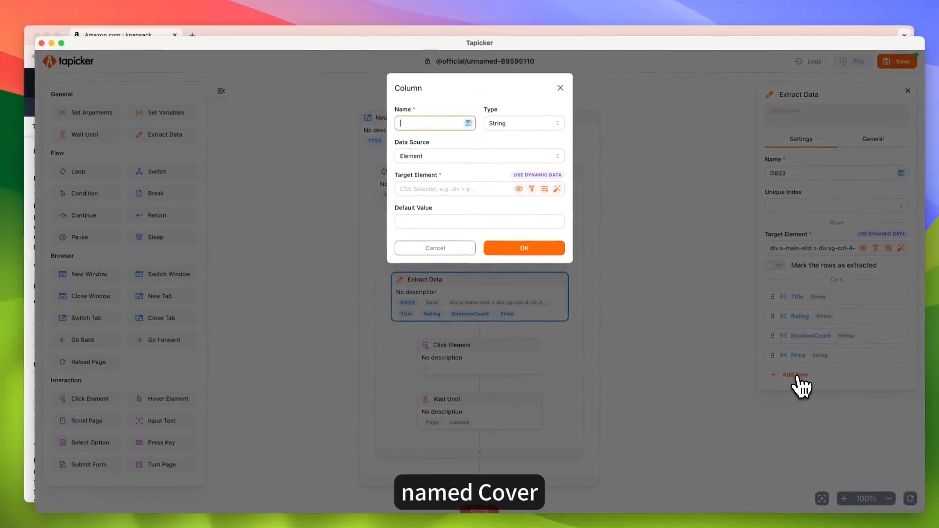
pyautogui.write('Cover')
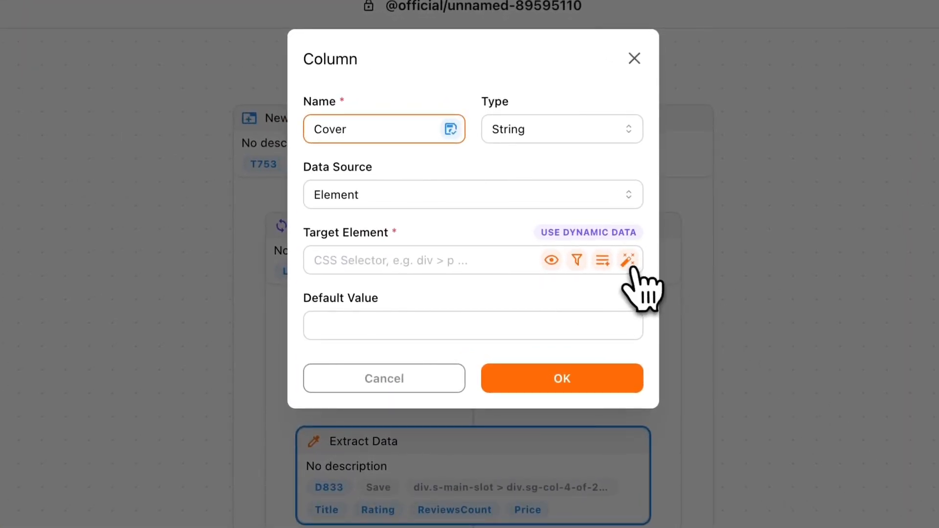
pyautogui.click(629, 259)
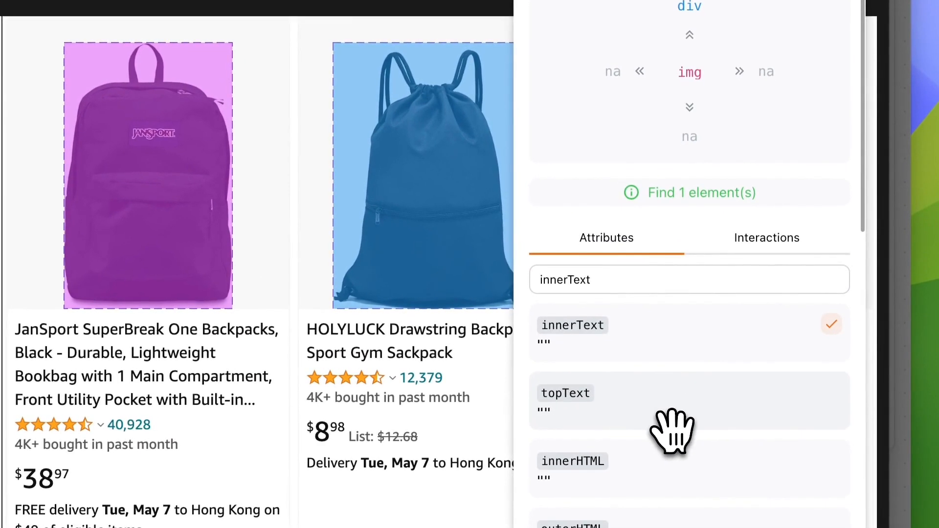
pyautogui.scroll(-3)
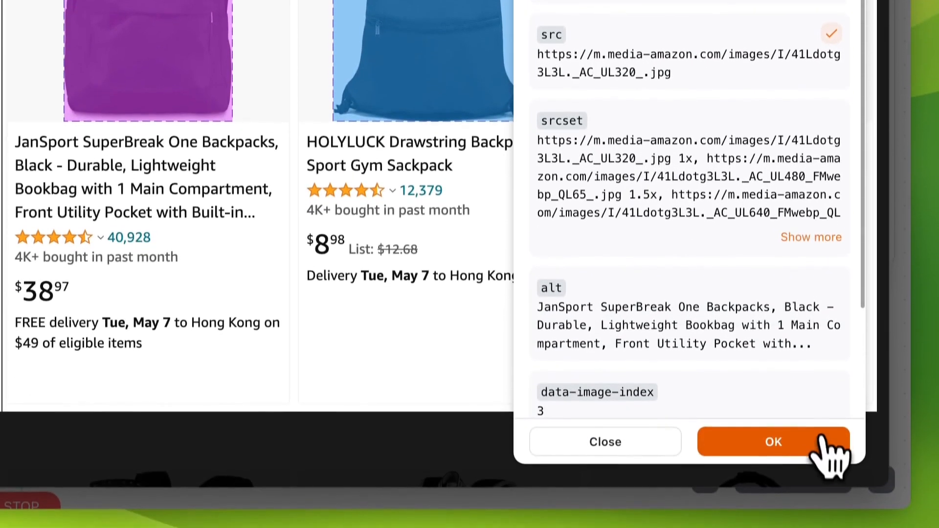
pyautogui.click(773, 441)
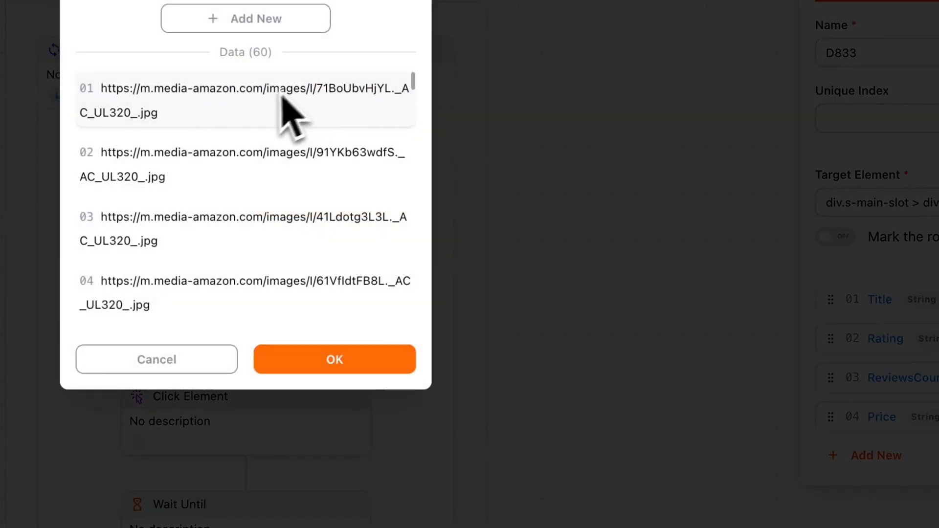
pyautogui.scroll(-3)
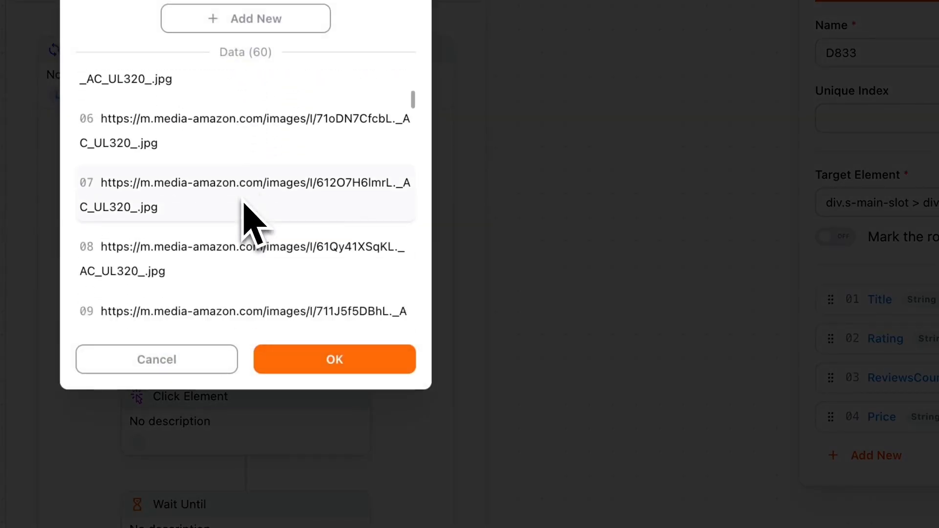
pyautogui.click(334, 359)
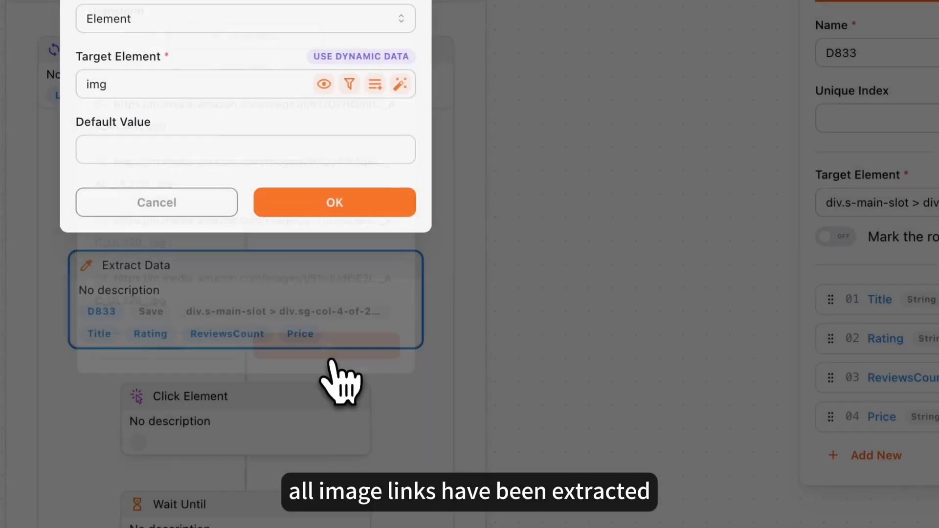
pyautogui.click(334, 202)
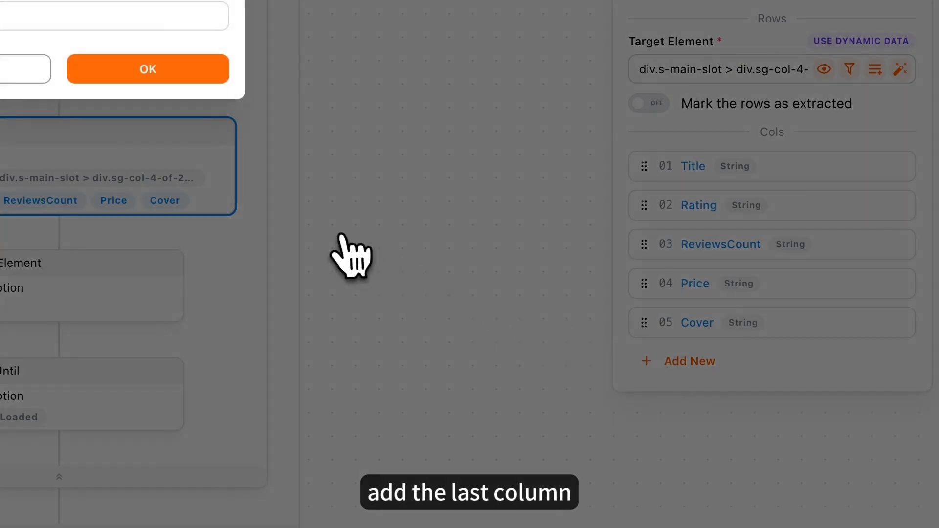
# Step: Add a Link column taking the href of each title's h2 > a link
pyautogui.click(676, 360)
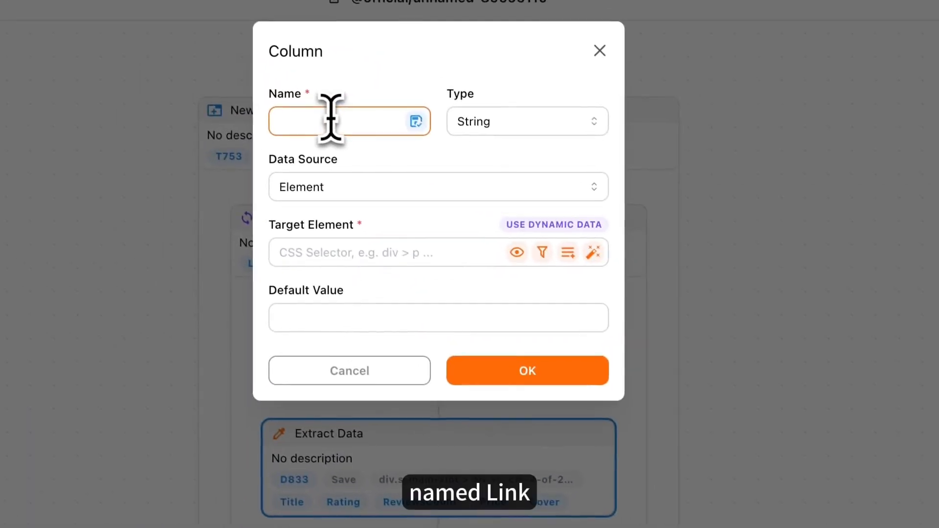
pyautogui.write('Link')
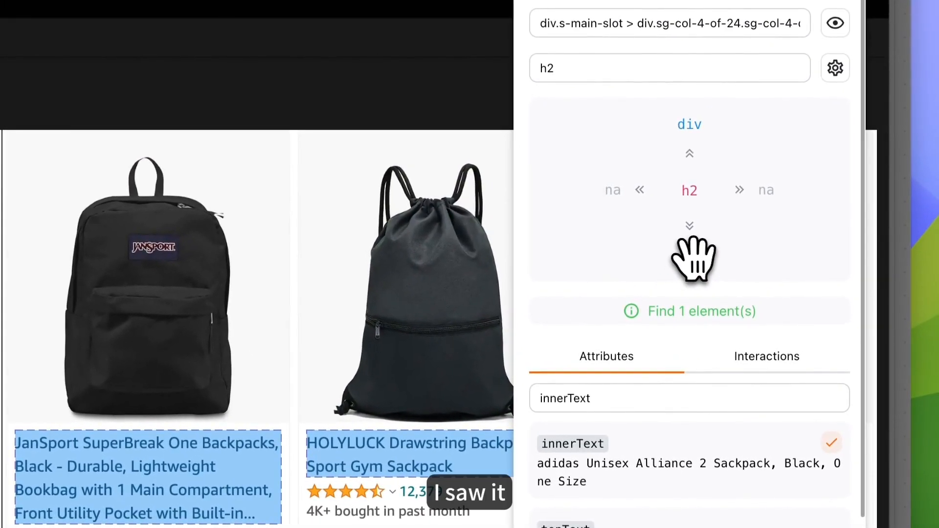
pyautogui.click(689, 226)
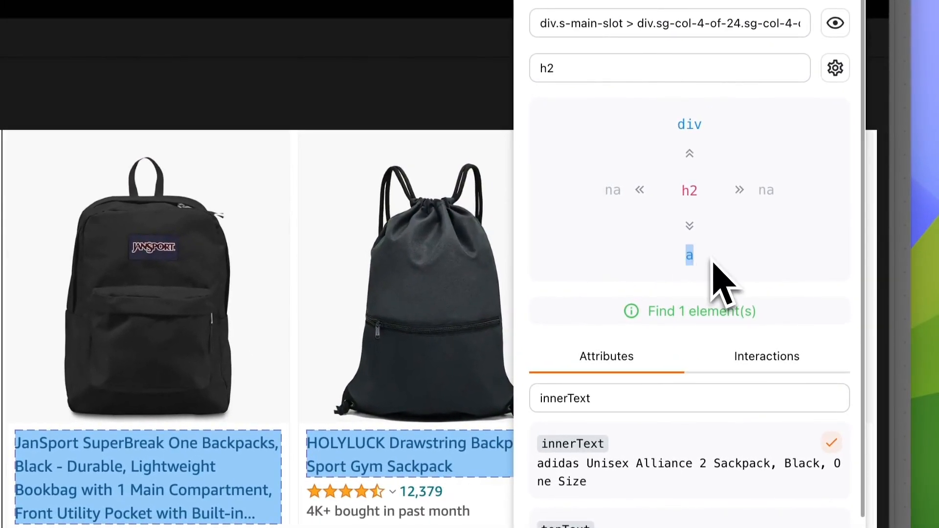
pyautogui.click(689, 256)
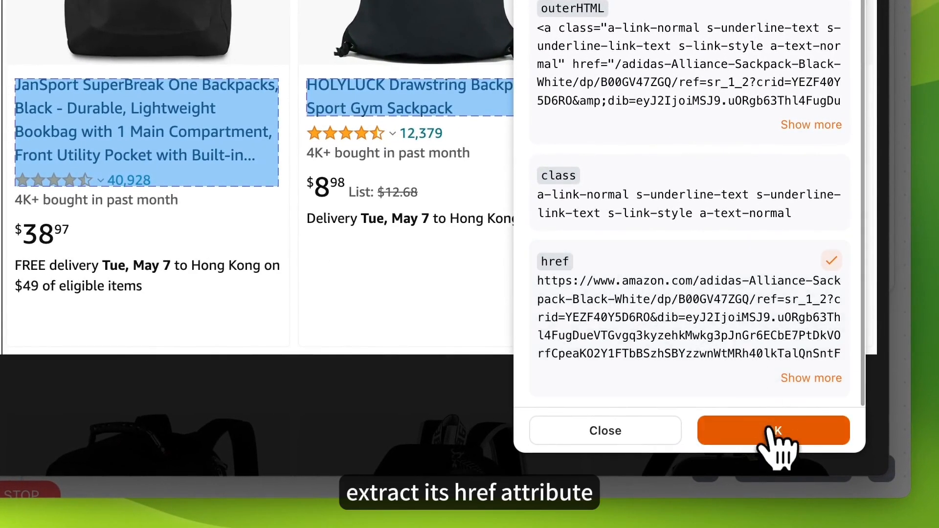
pyautogui.click(772, 430)
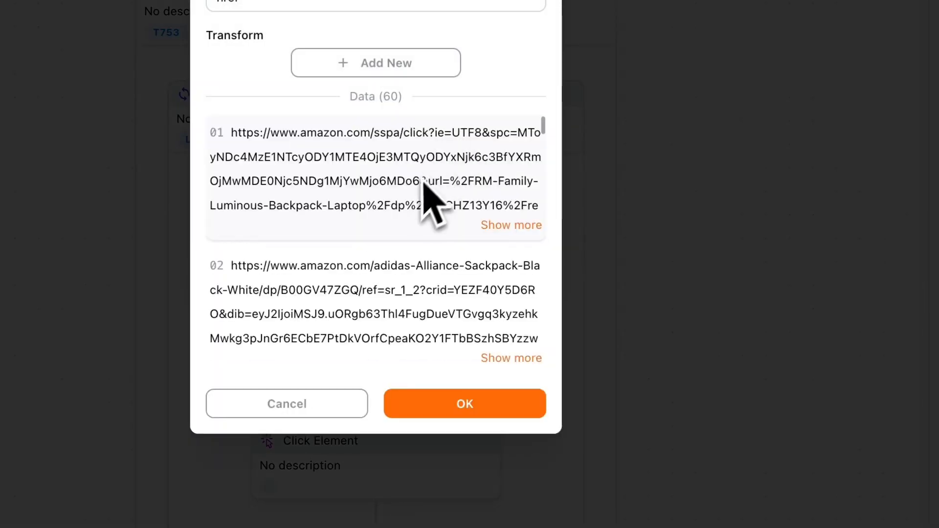
pyautogui.scroll(-3)
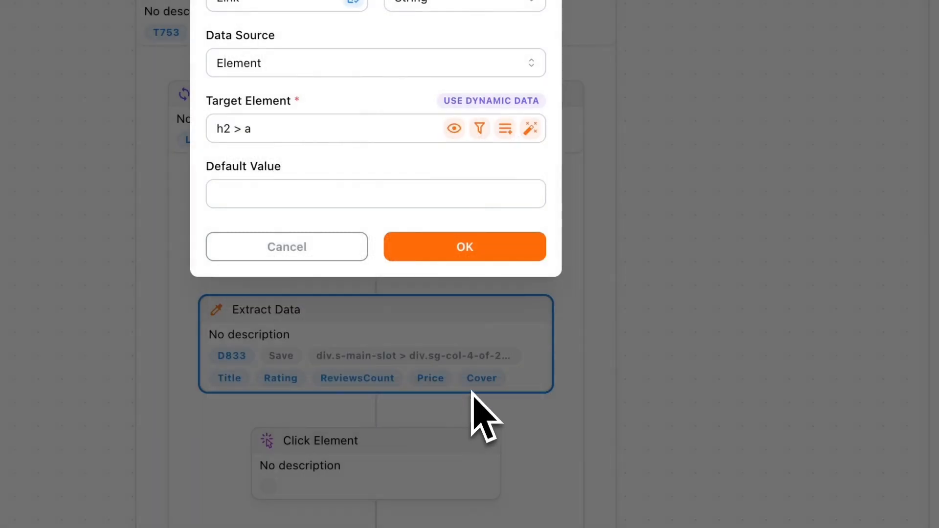
pyautogui.click(465, 246)
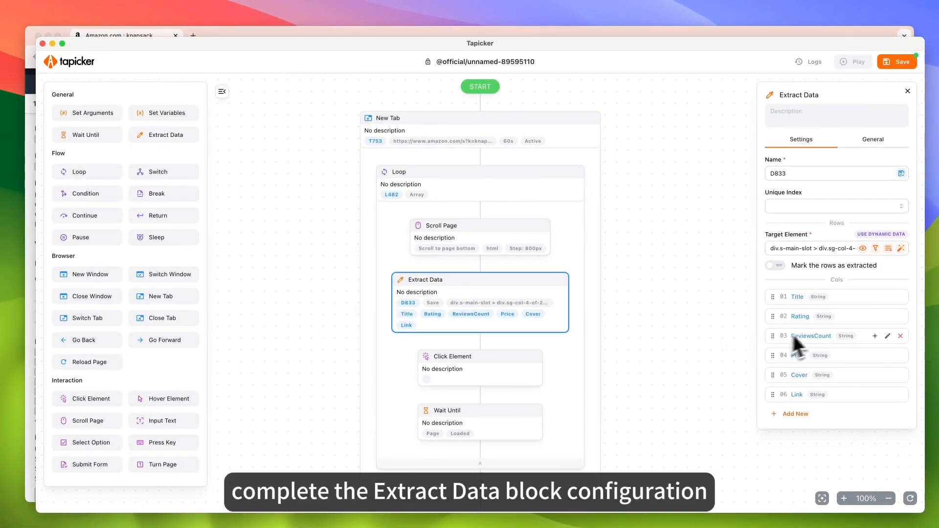
pyautogui.moveTo(777, 353)
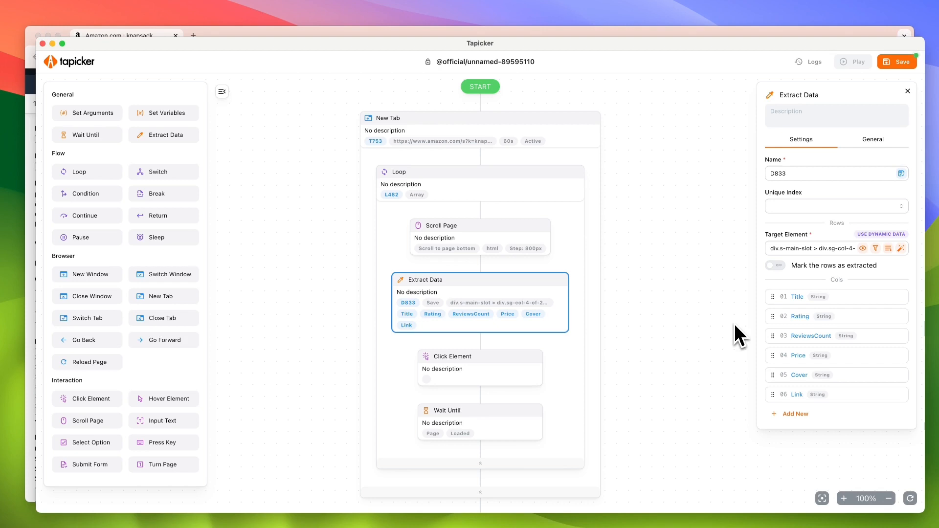
pyautogui.moveTo(507, 367)
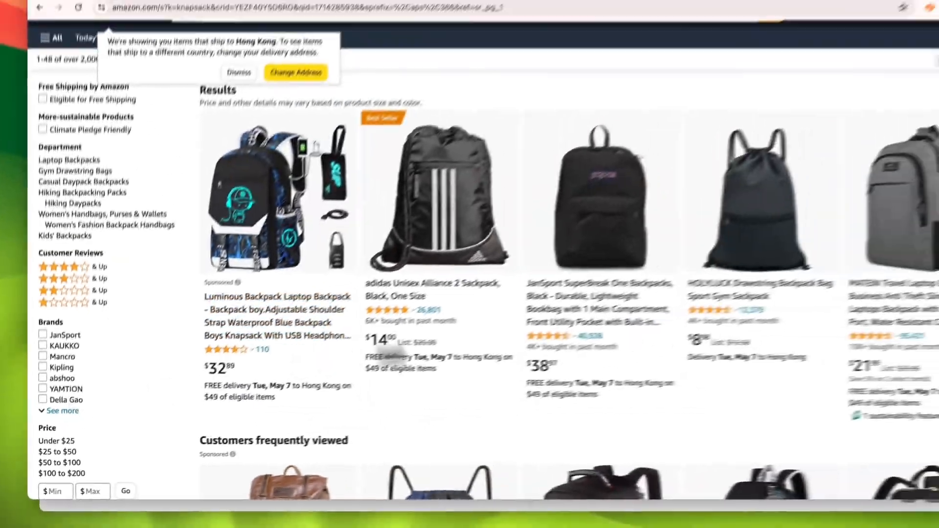
# Step: Set the Click Element target to the Next pagination link at the results' bottom
pyautogui.scroll(-3)
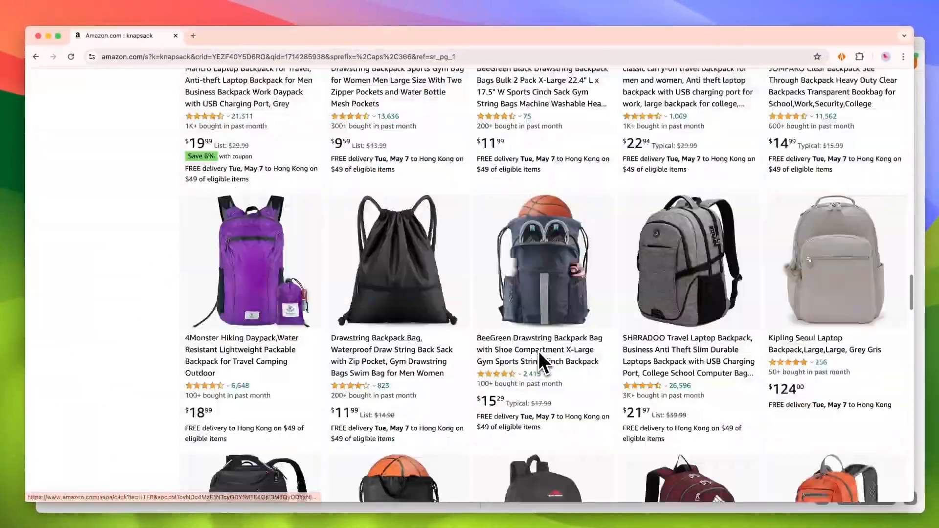
pyautogui.scroll(-3)
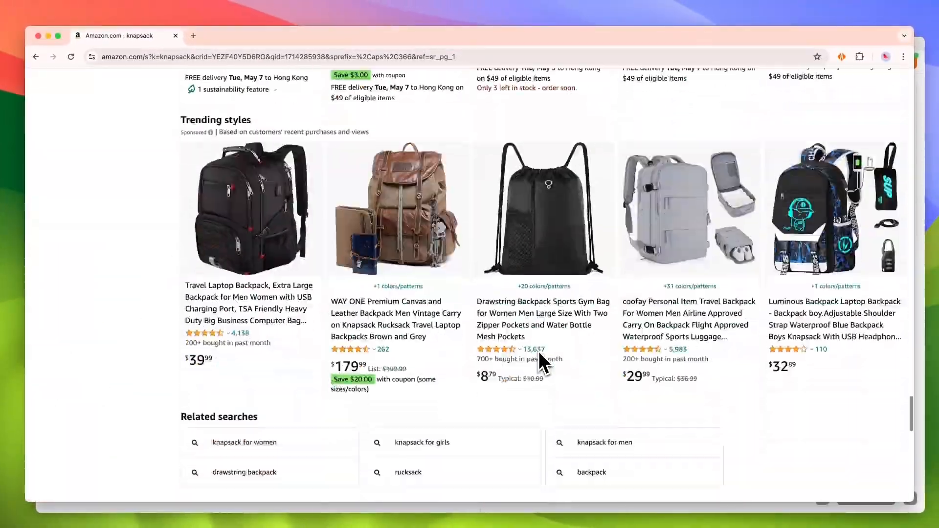
pyautogui.scroll(-3)
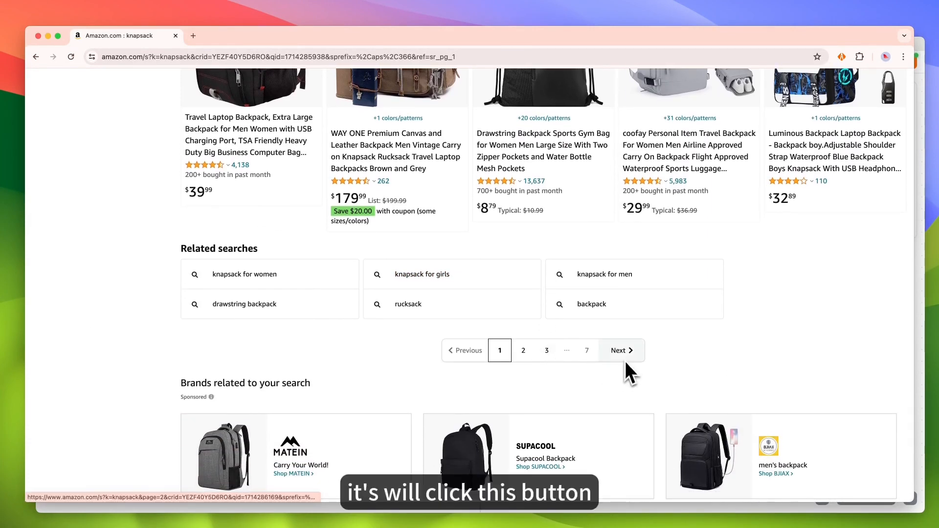
pyautogui.click(618, 350)
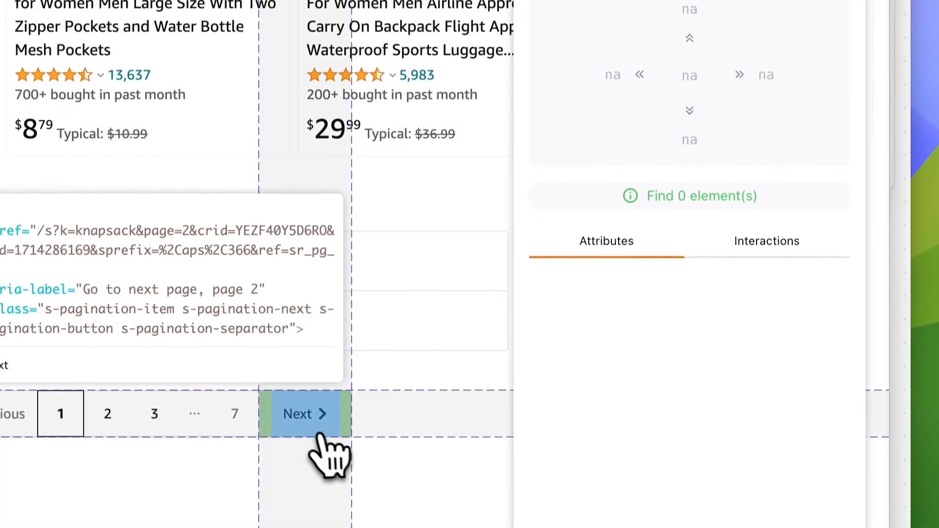
pyautogui.click(305, 414)
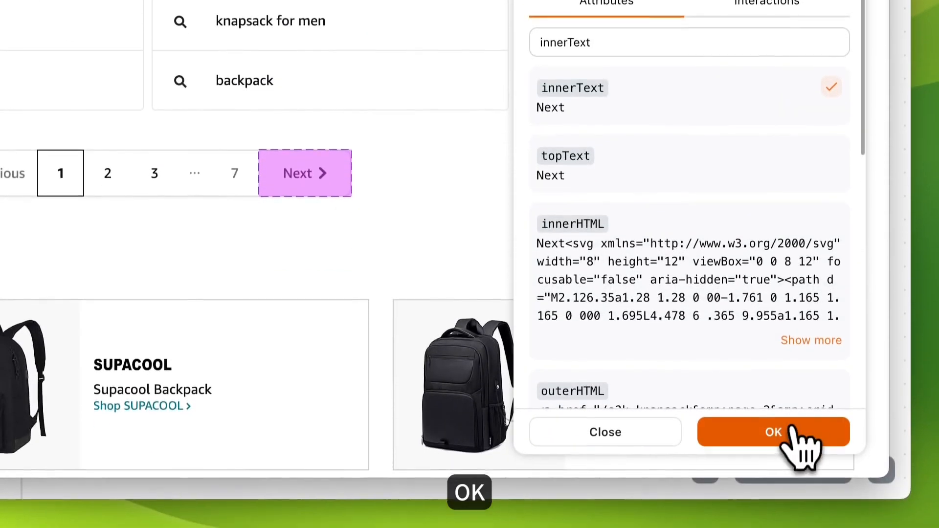
pyautogui.click(773, 432)
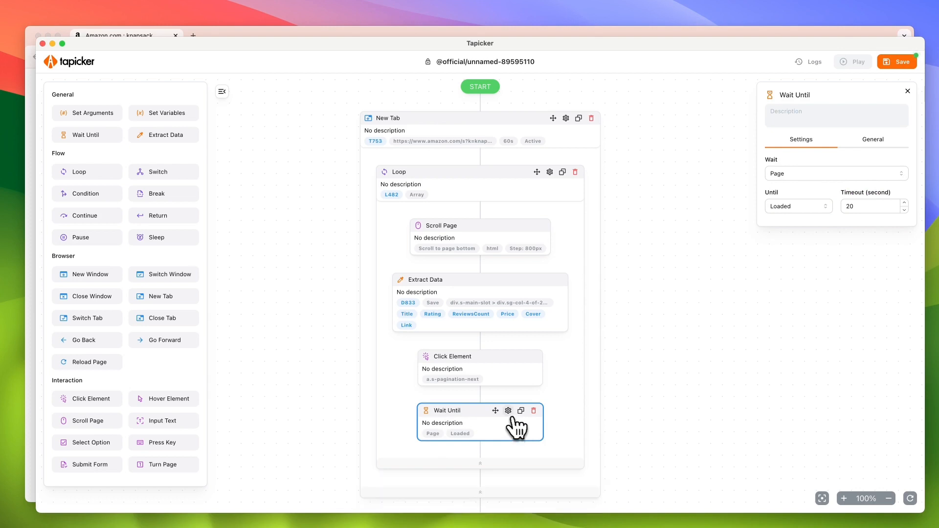
pyautogui.moveTo(34, 430)
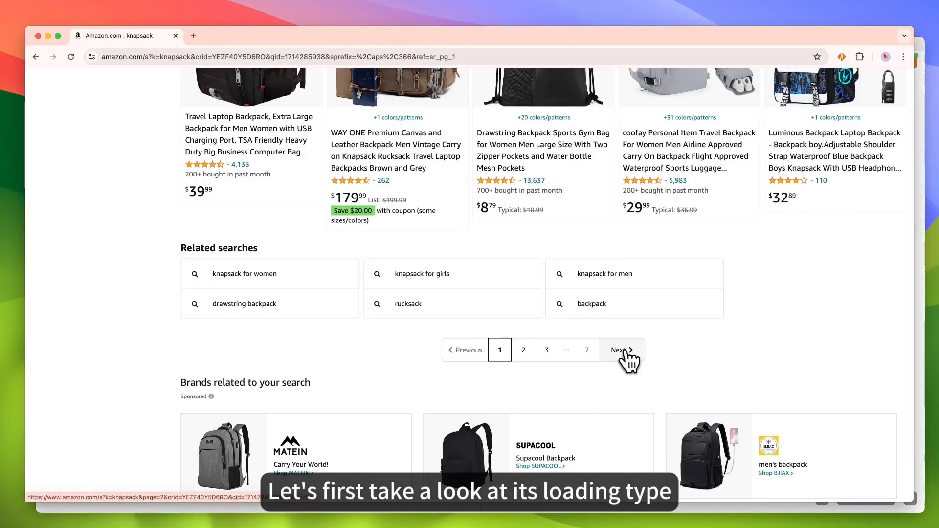
# Step: Test the Next button, then change the Wait Until condition from Loaded to Changed
pyautogui.click(619, 350)
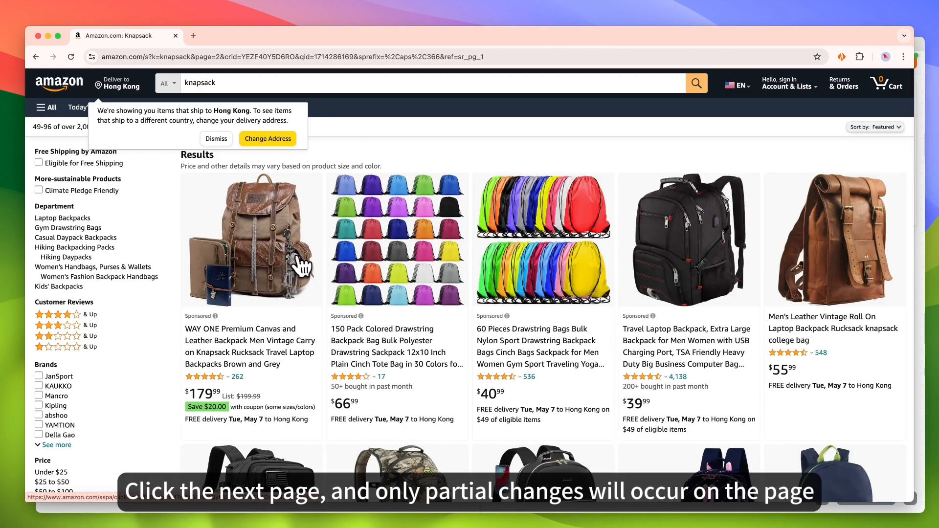
pyautogui.scroll(-3)
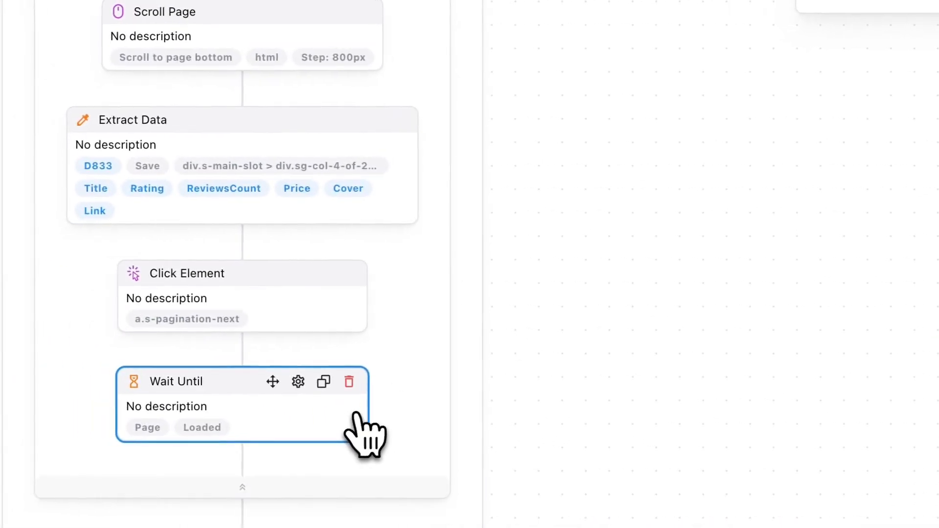
pyautogui.moveTo(248, 431)
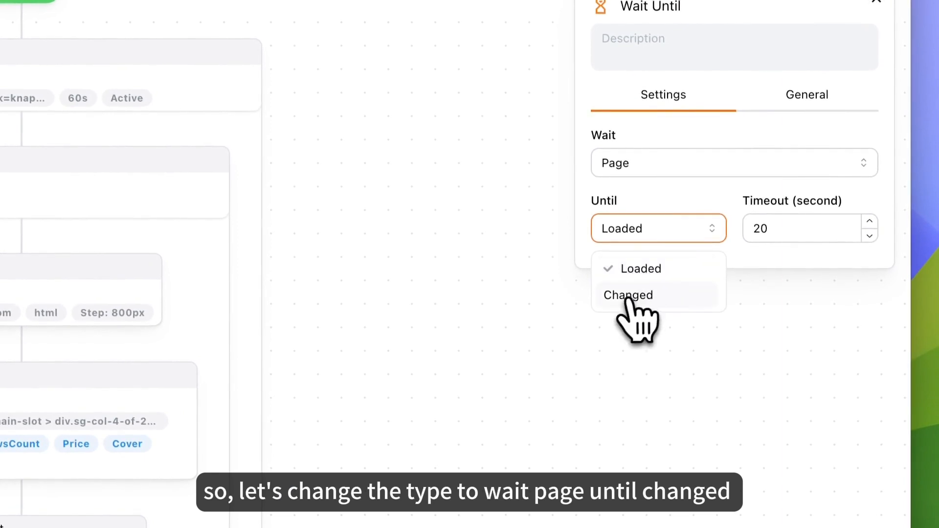
pyautogui.click(628, 294)
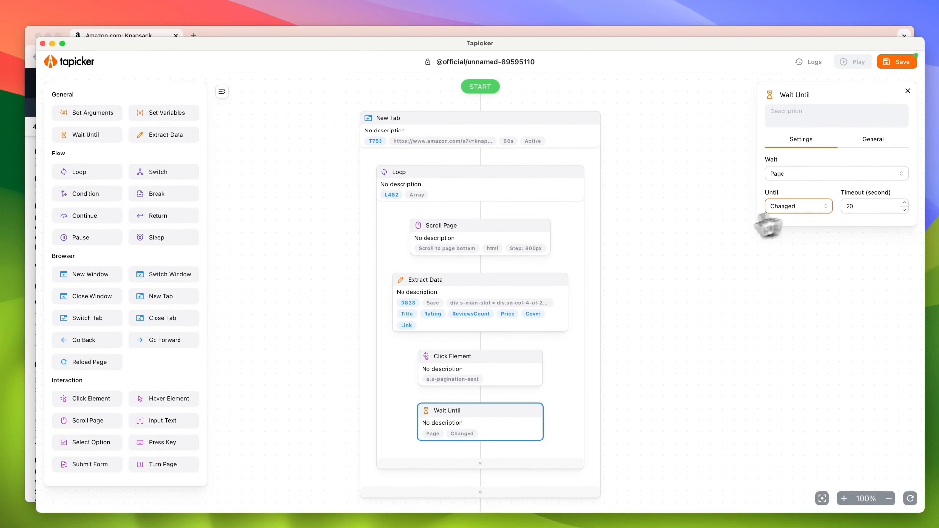
pyautogui.moveTo(610, 235)
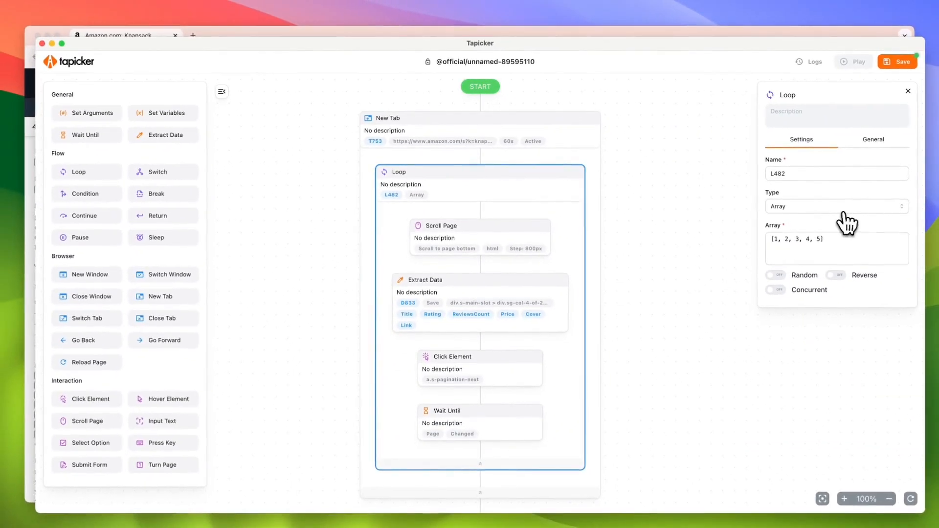
# Step: Switch the Loop step's type from Array to Number, ranging 0 to 3
pyautogui.click(836, 206)
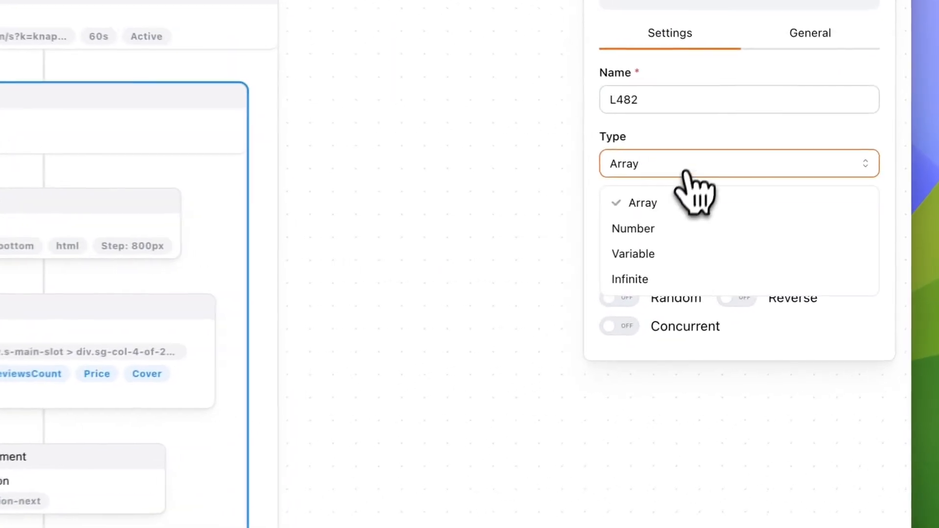
pyautogui.click(632, 229)
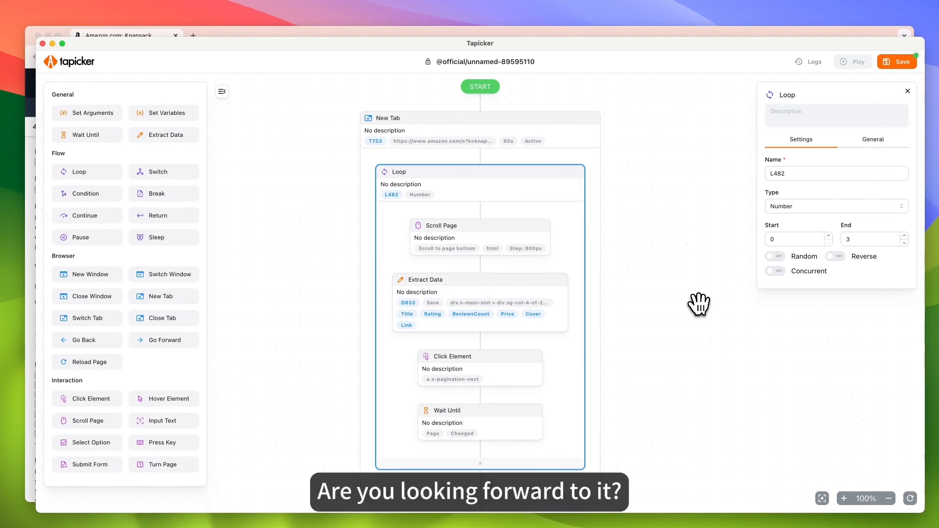
pyautogui.moveTo(766, 212)
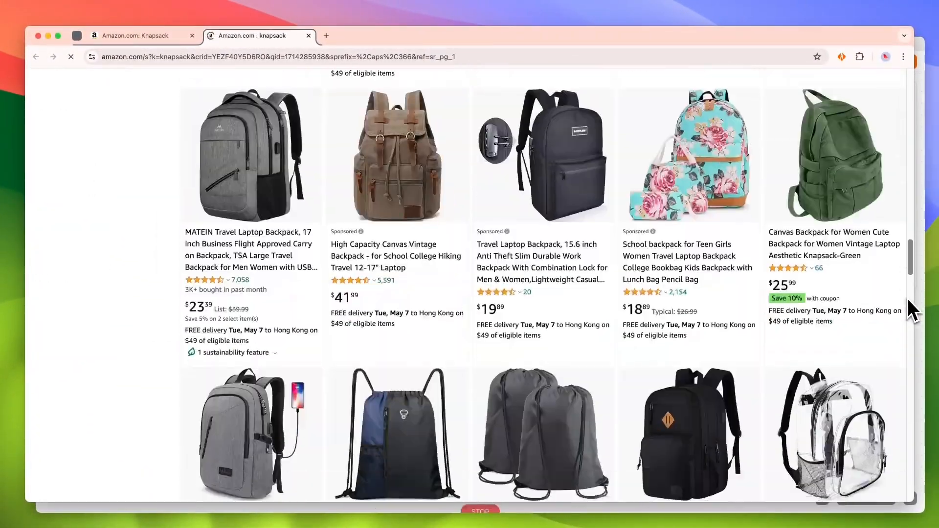
# Step: Run the recipe and follow it scrolling the results and paging through pages 2 and 3
pyautogui.scroll(-3)
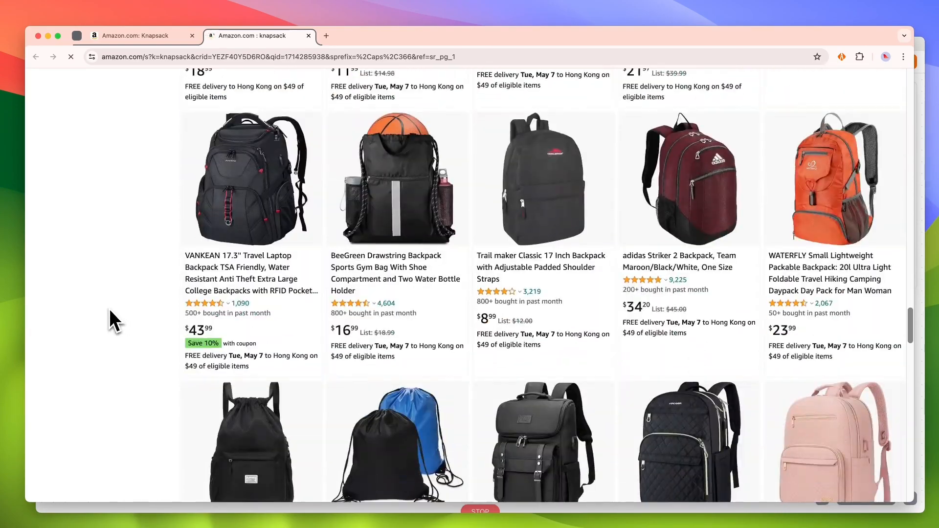
pyautogui.scroll(-3)
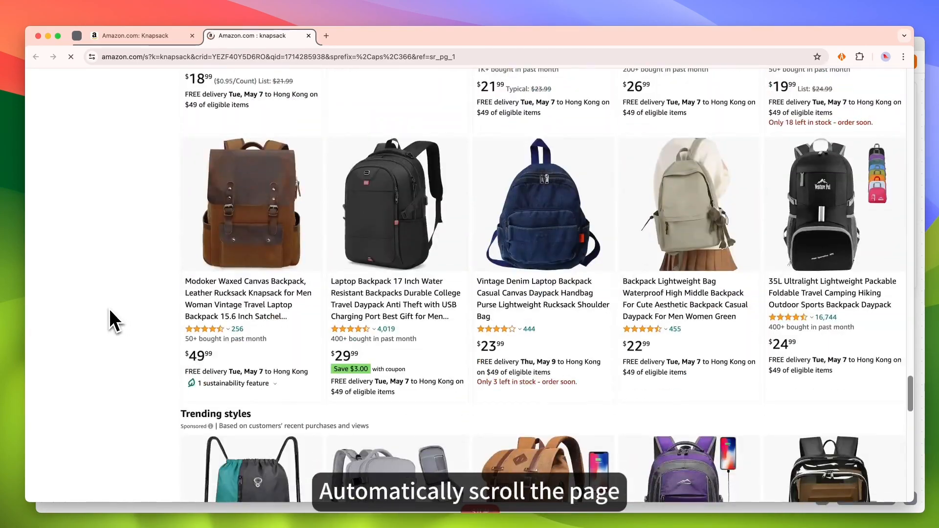
pyautogui.scroll(-3)
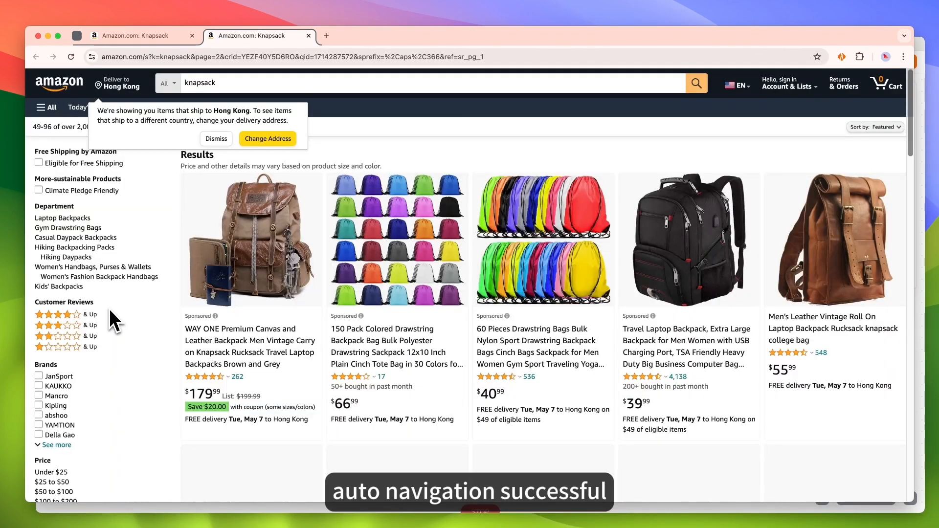
pyautogui.scroll(-3)
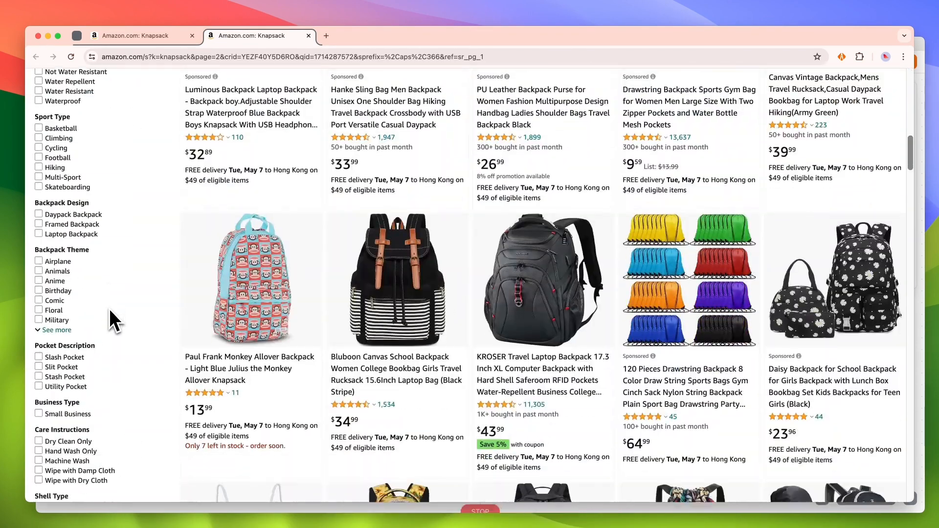
pyautogui.scroll(-3)
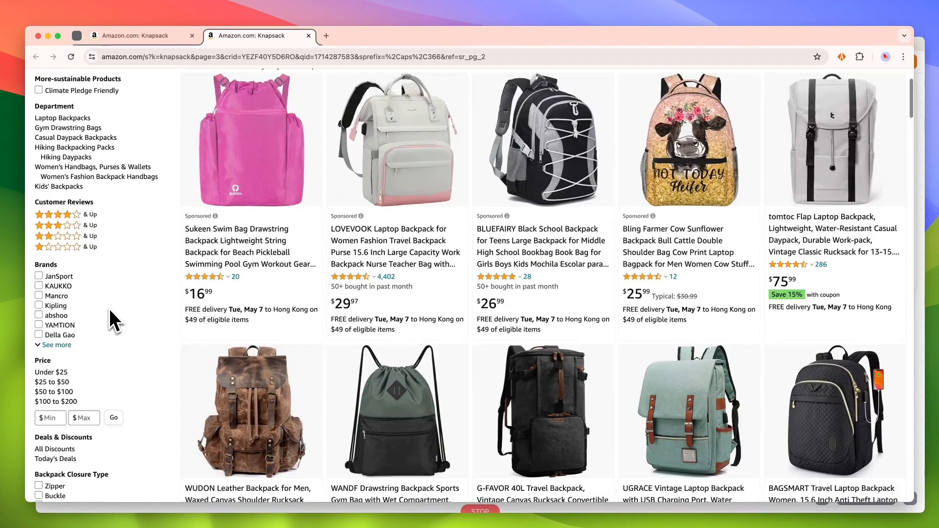
pyautogui.scroll(-3)
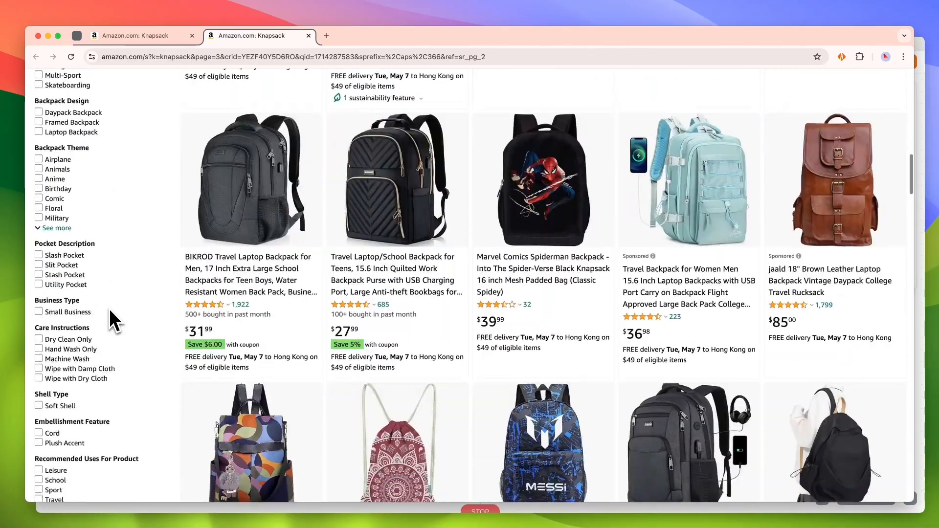
pyautogui.scroll(-3)
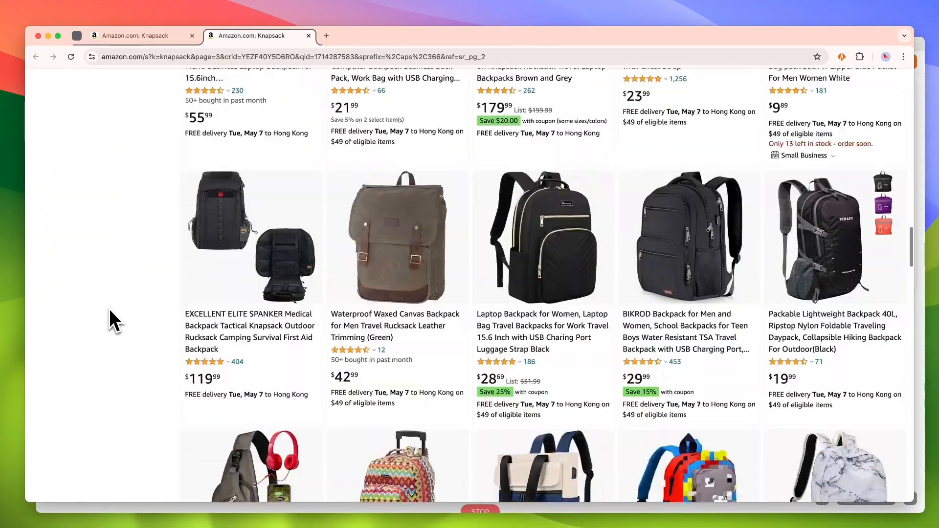
pyautogui.scroll(-3)
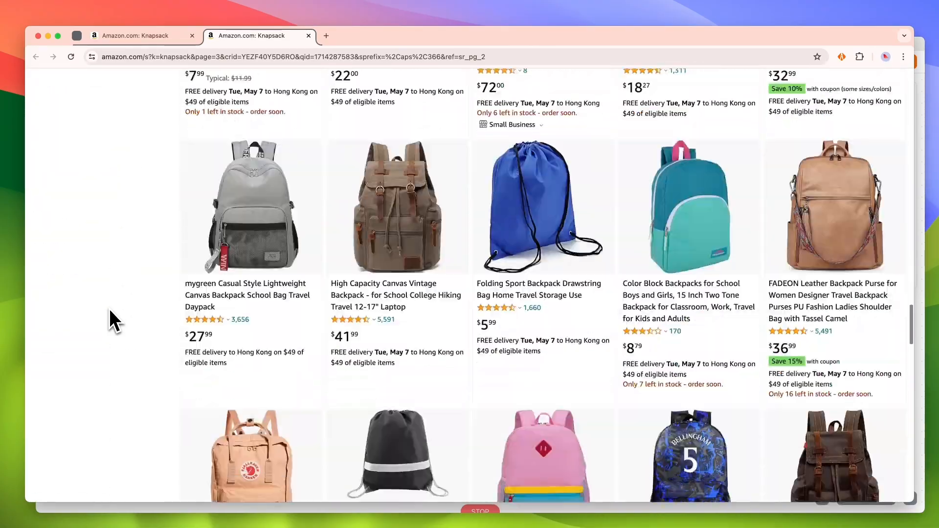
pyautogui.scroll(-3)
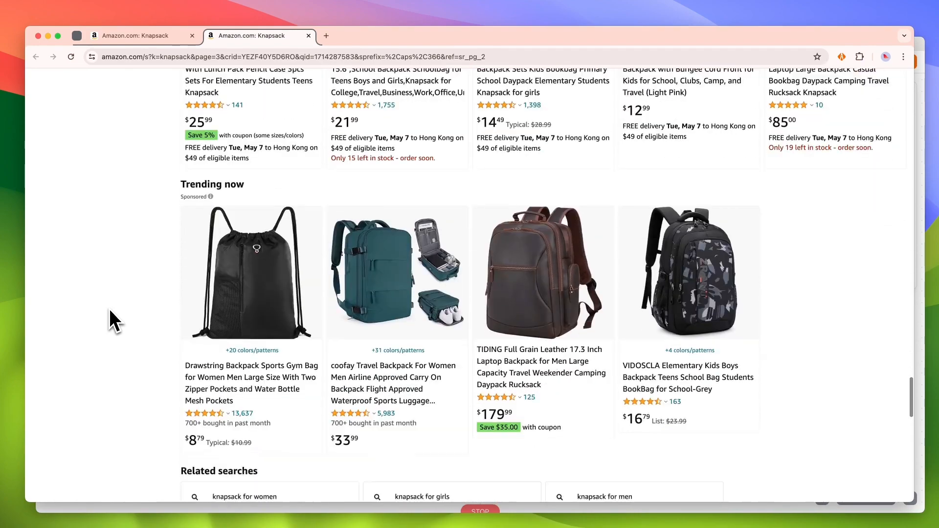
pyautogui.scroll(-3)
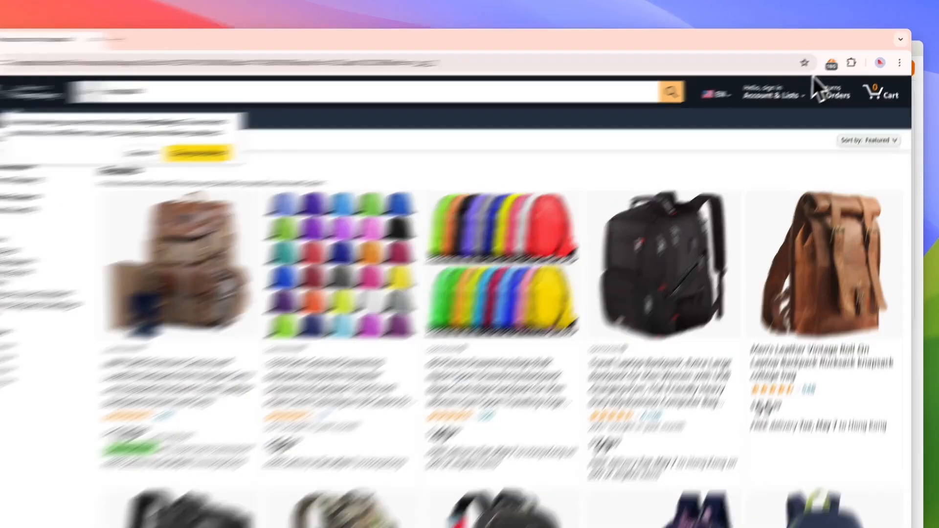
# Step: Open the Tapicker panel's Data tab and preview the 180-row, 6-column dataset
pyautogui.click(744, 114)
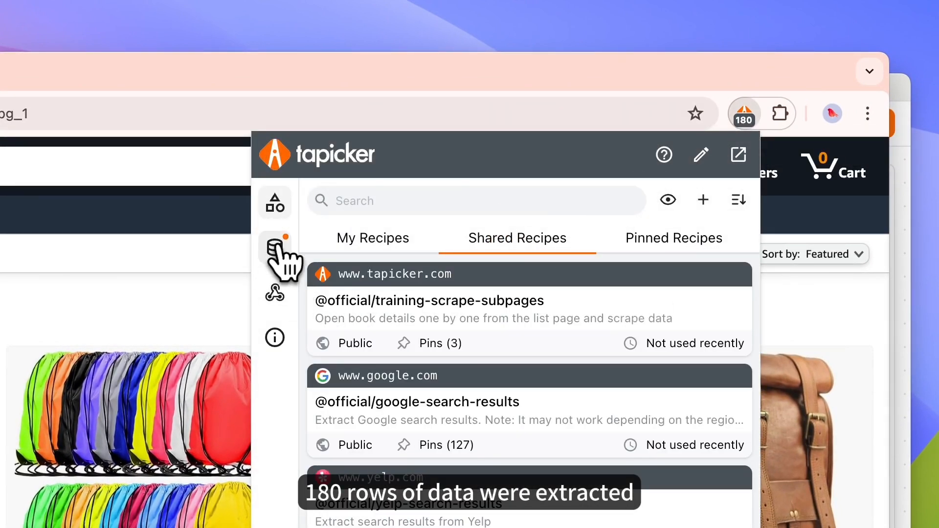
pyautogui.click(274, 248)
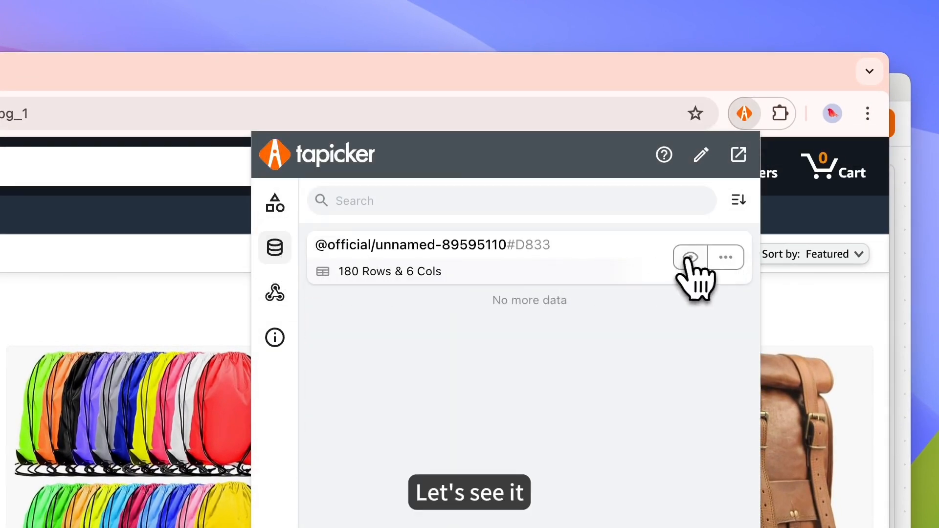
pyautogui.click(689, 258)
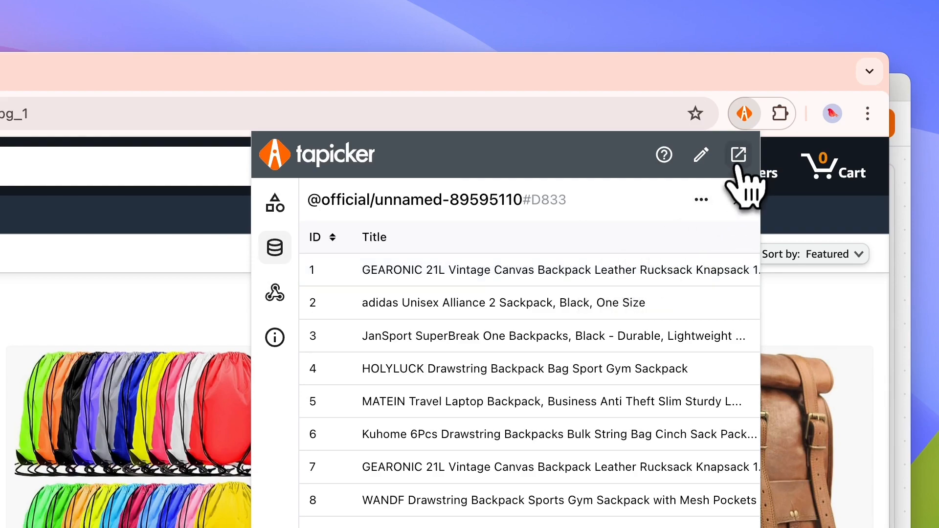